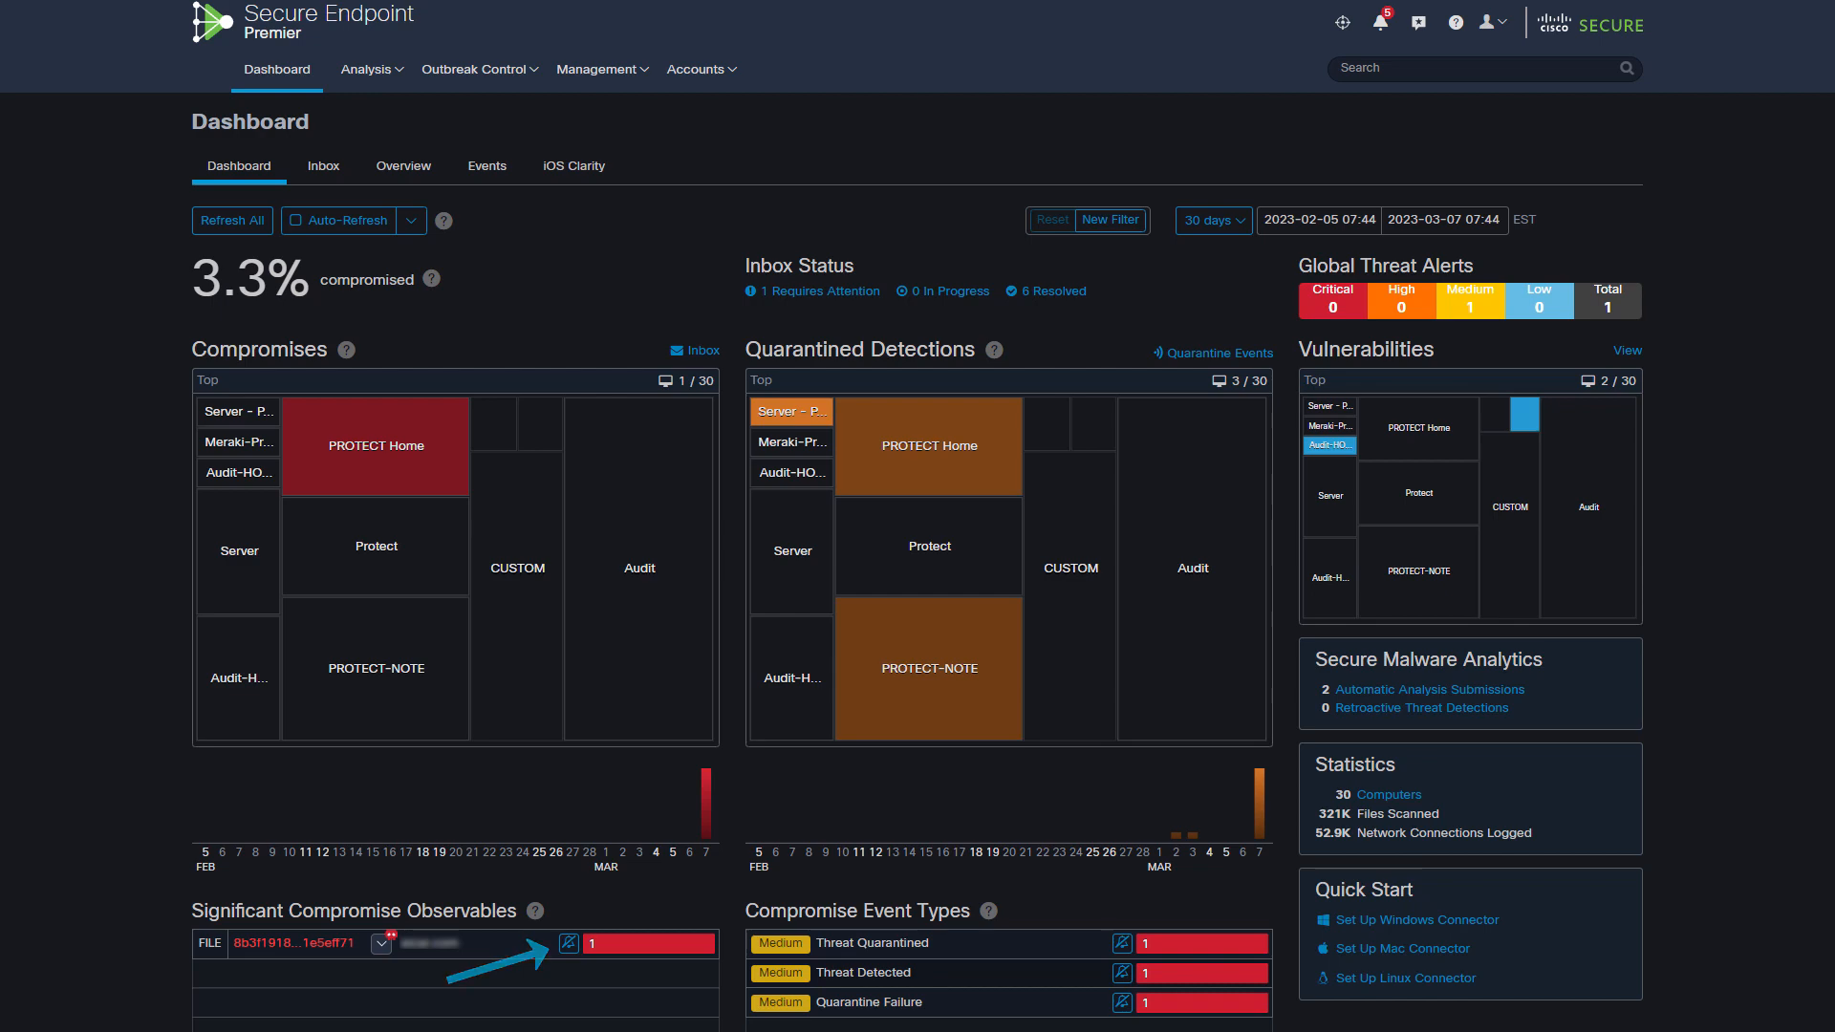
Show the Dashboard's Events list of recent detections and quarantine results
left_click(324, 165)
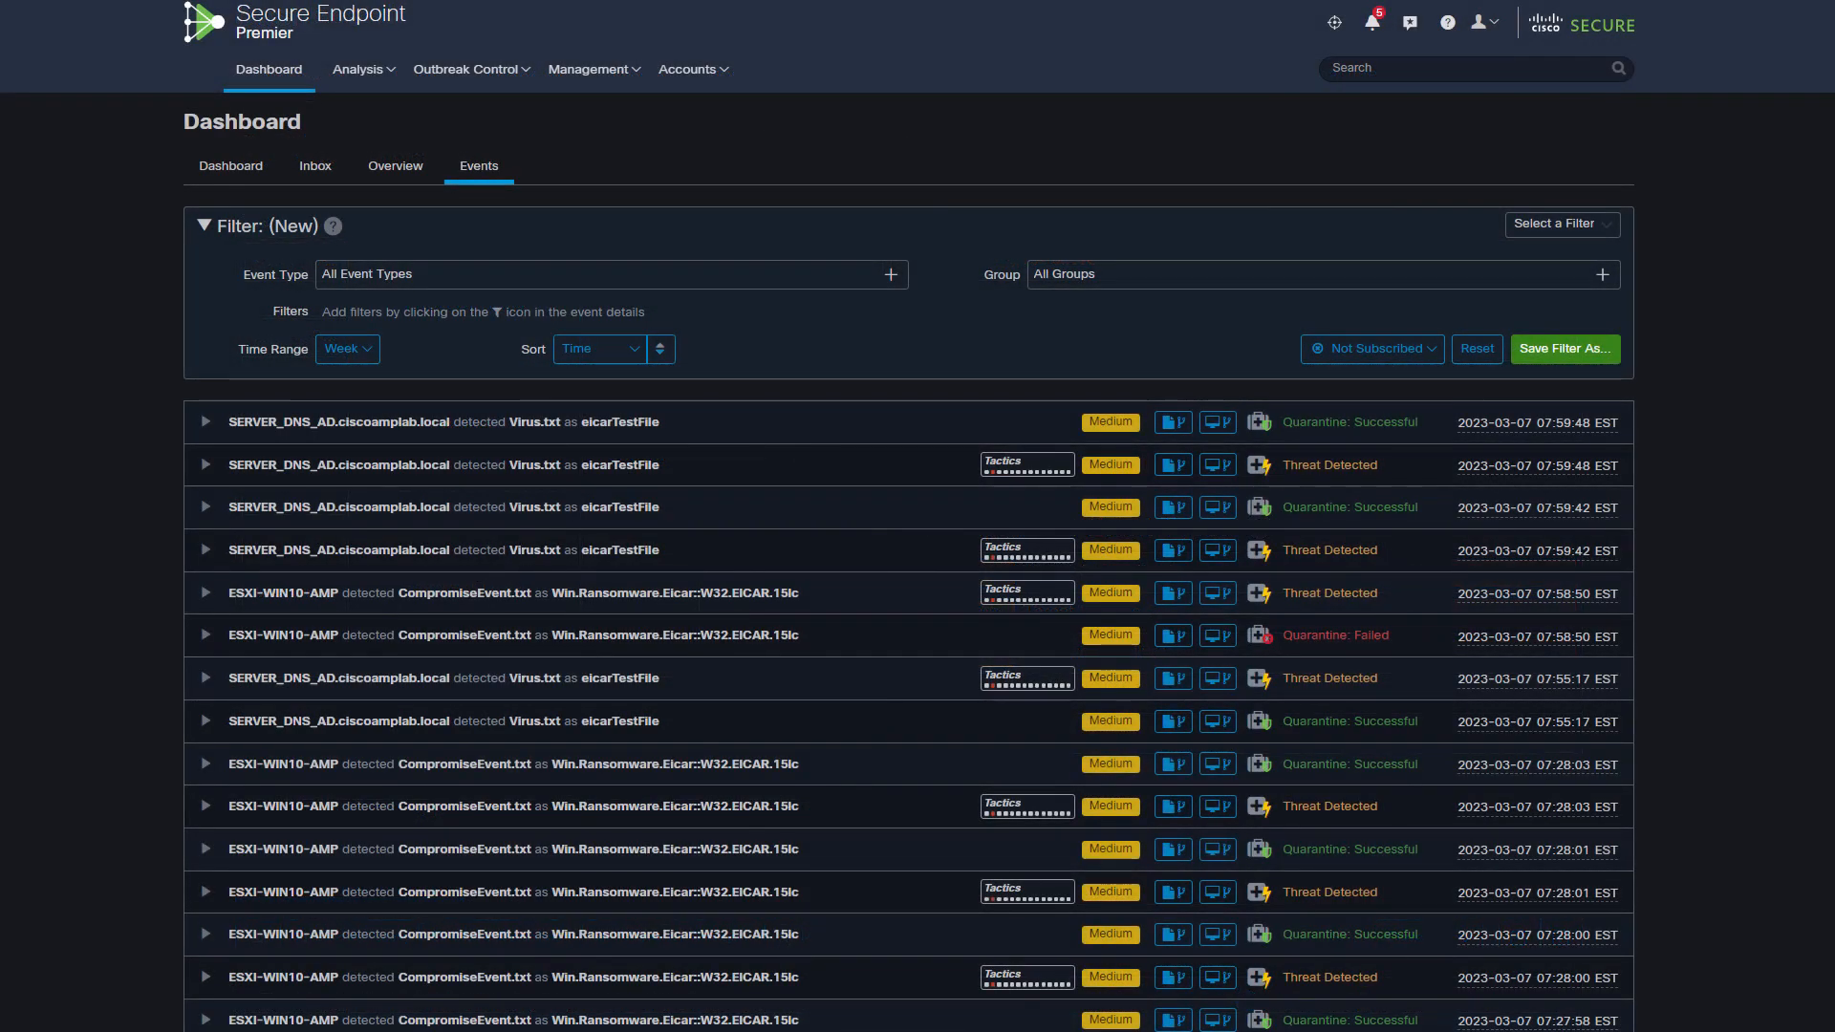
Expand the ESXI-WIN10-AMP failed quarantine event and open its Device Trajectory
left_click(480, 422)
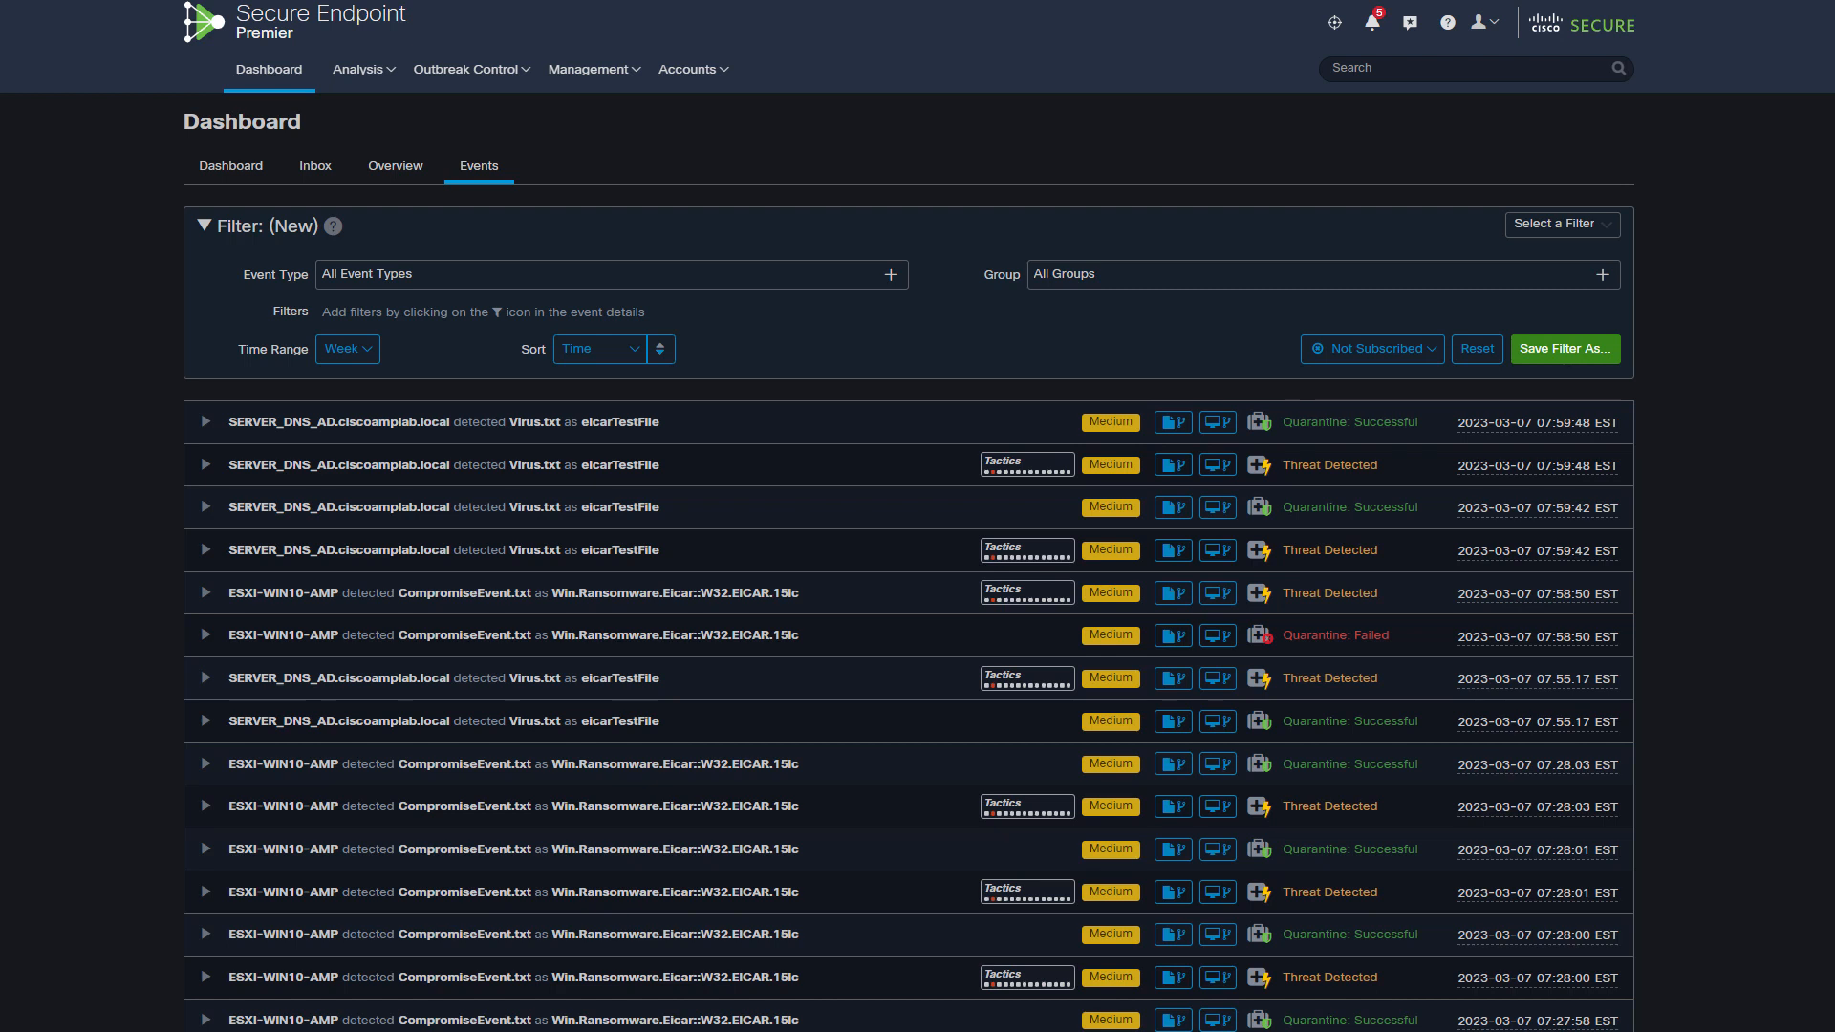
mouse_move(145, 440)
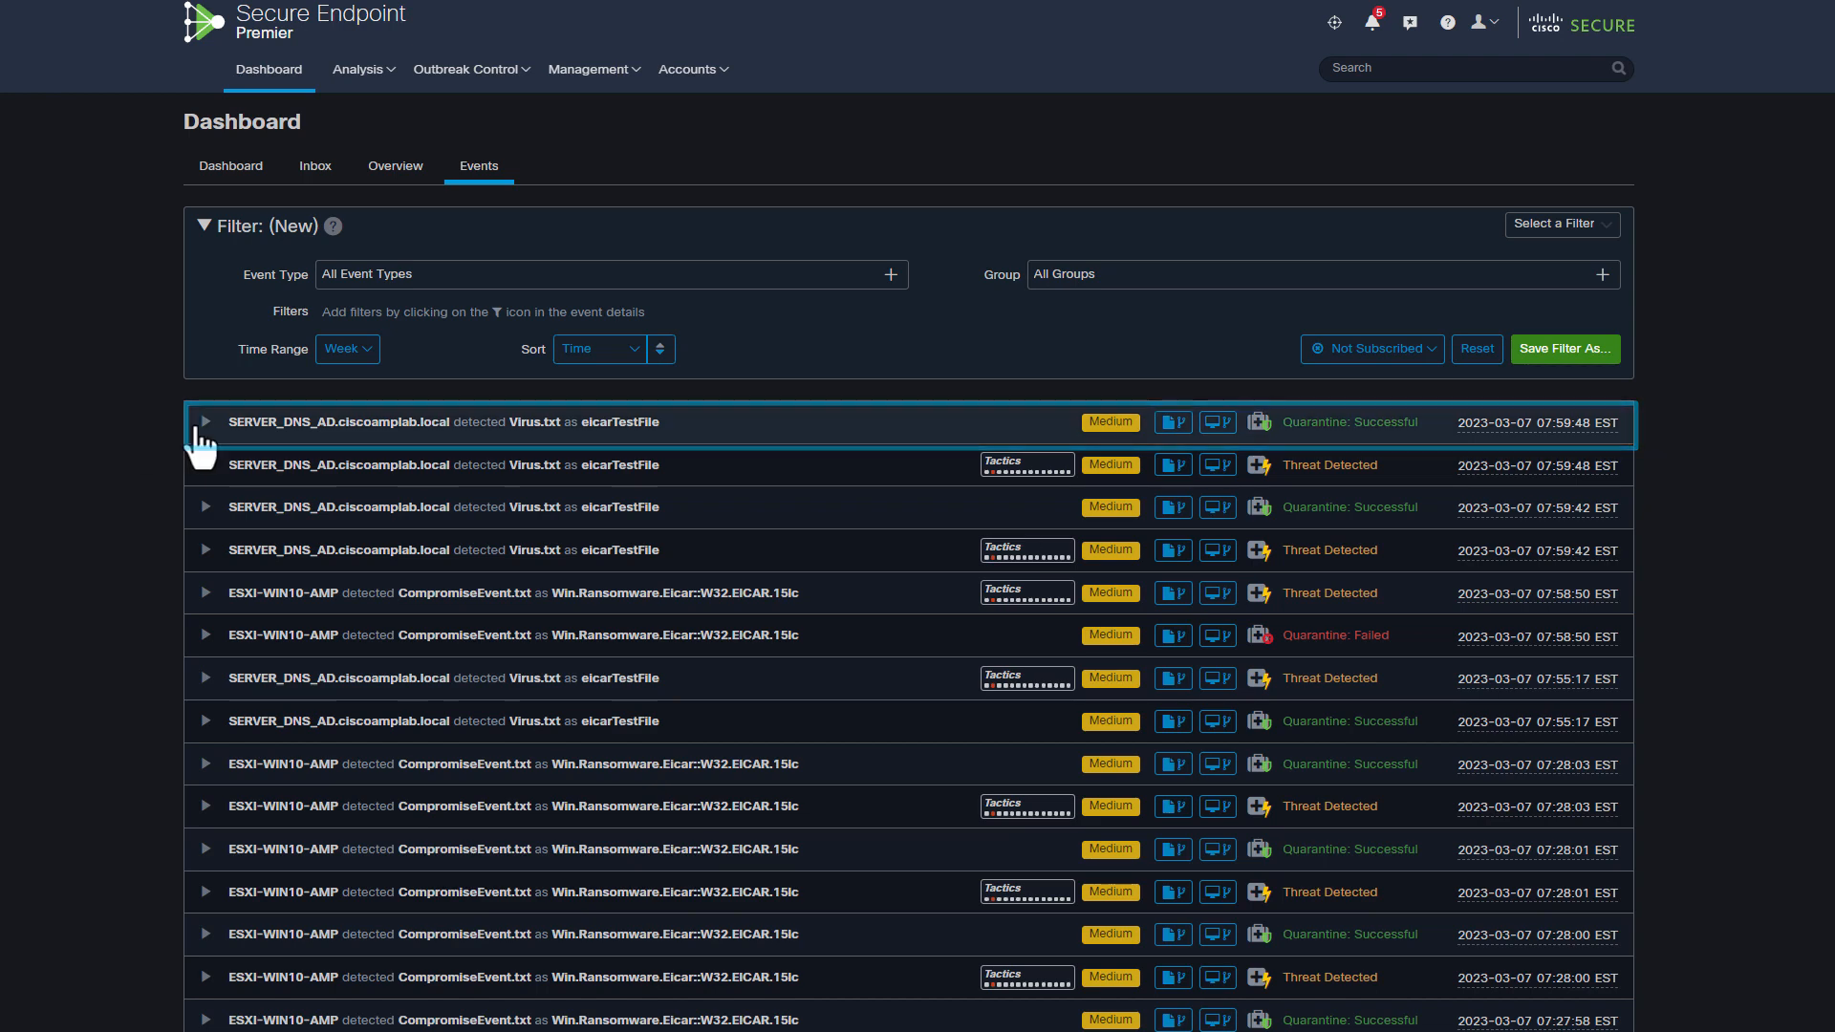
left_click(206, 422)
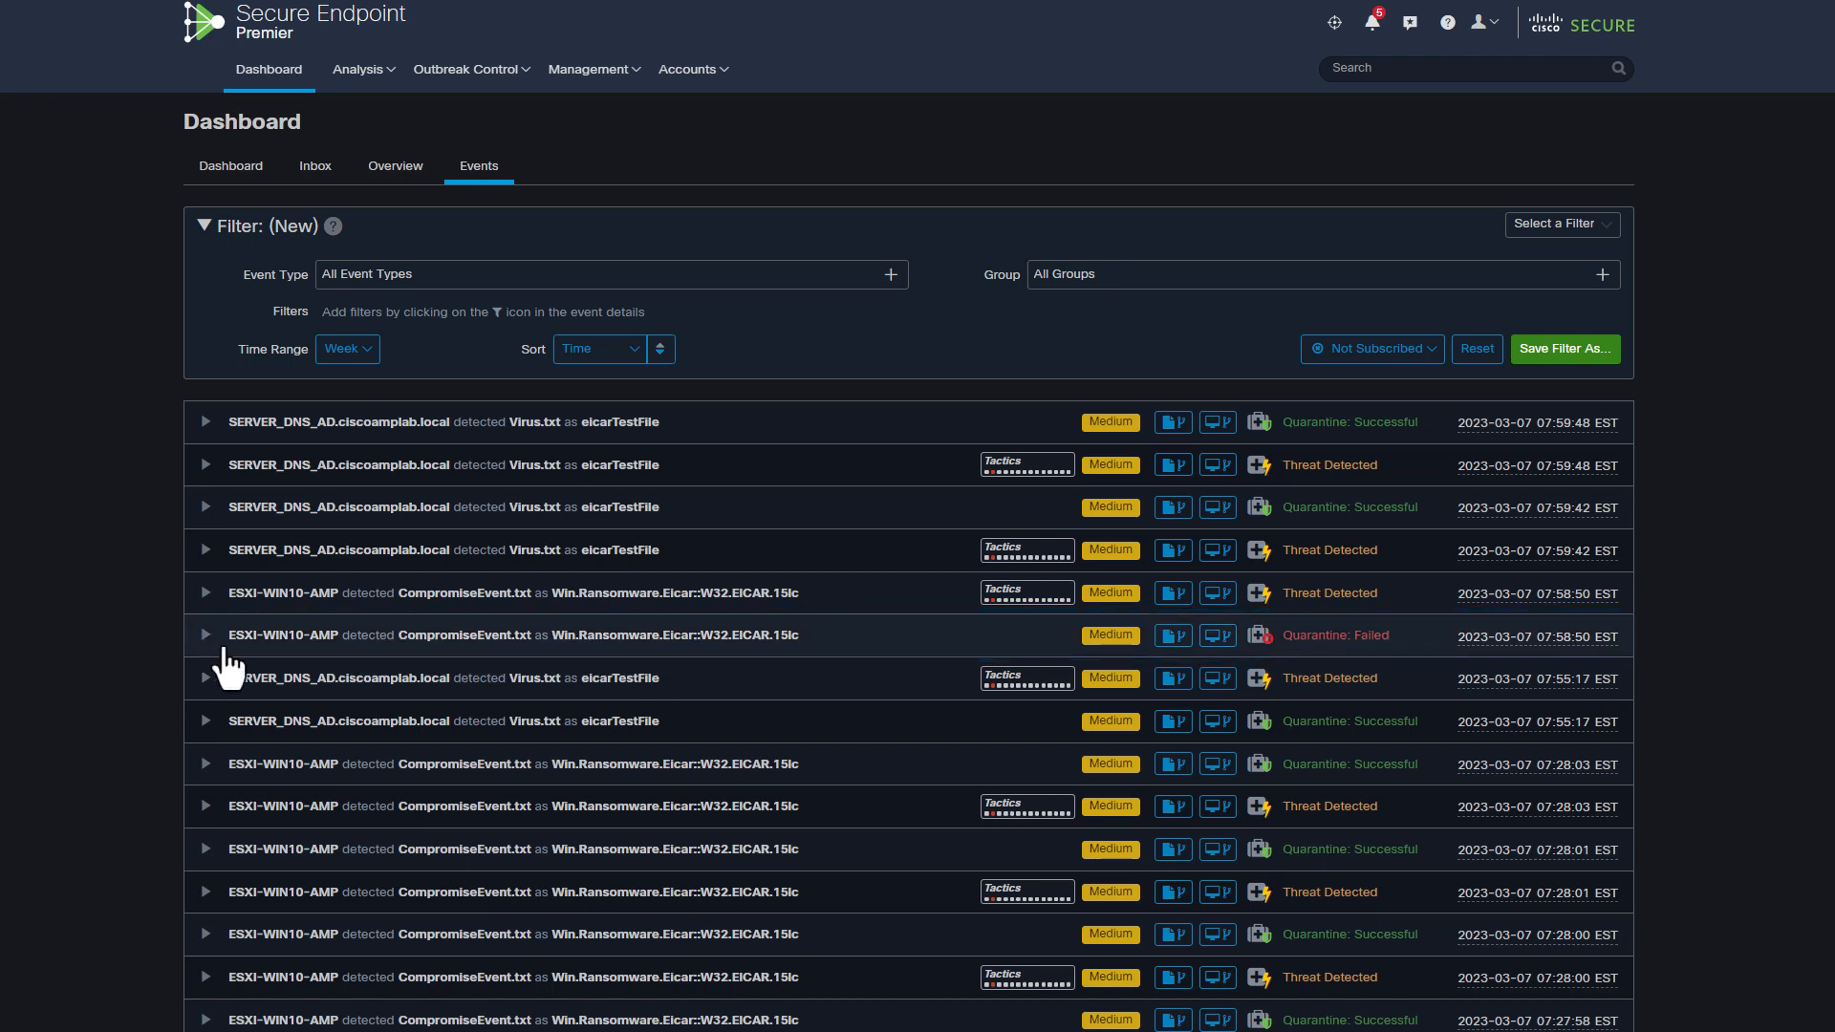
left_click(206, 635)
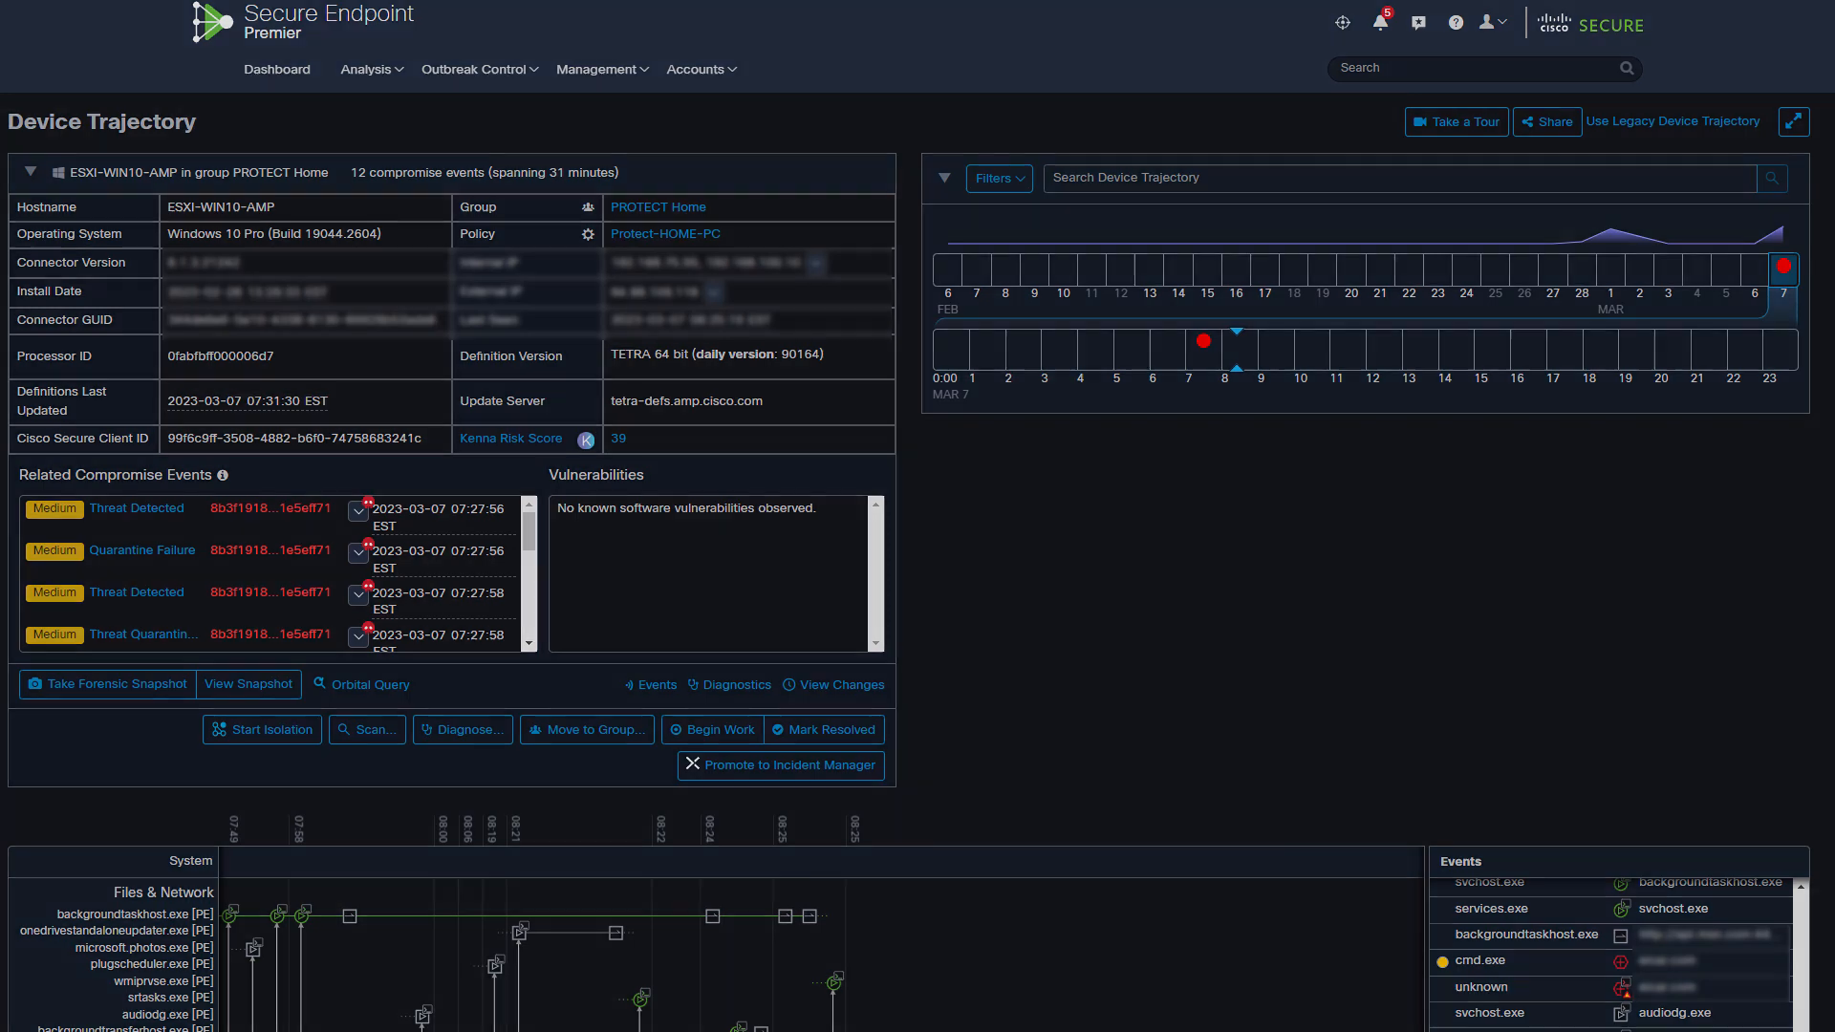
View the Automated Actions Action Logs listing forensic snapshots on medium severity
left_click(277, 69)
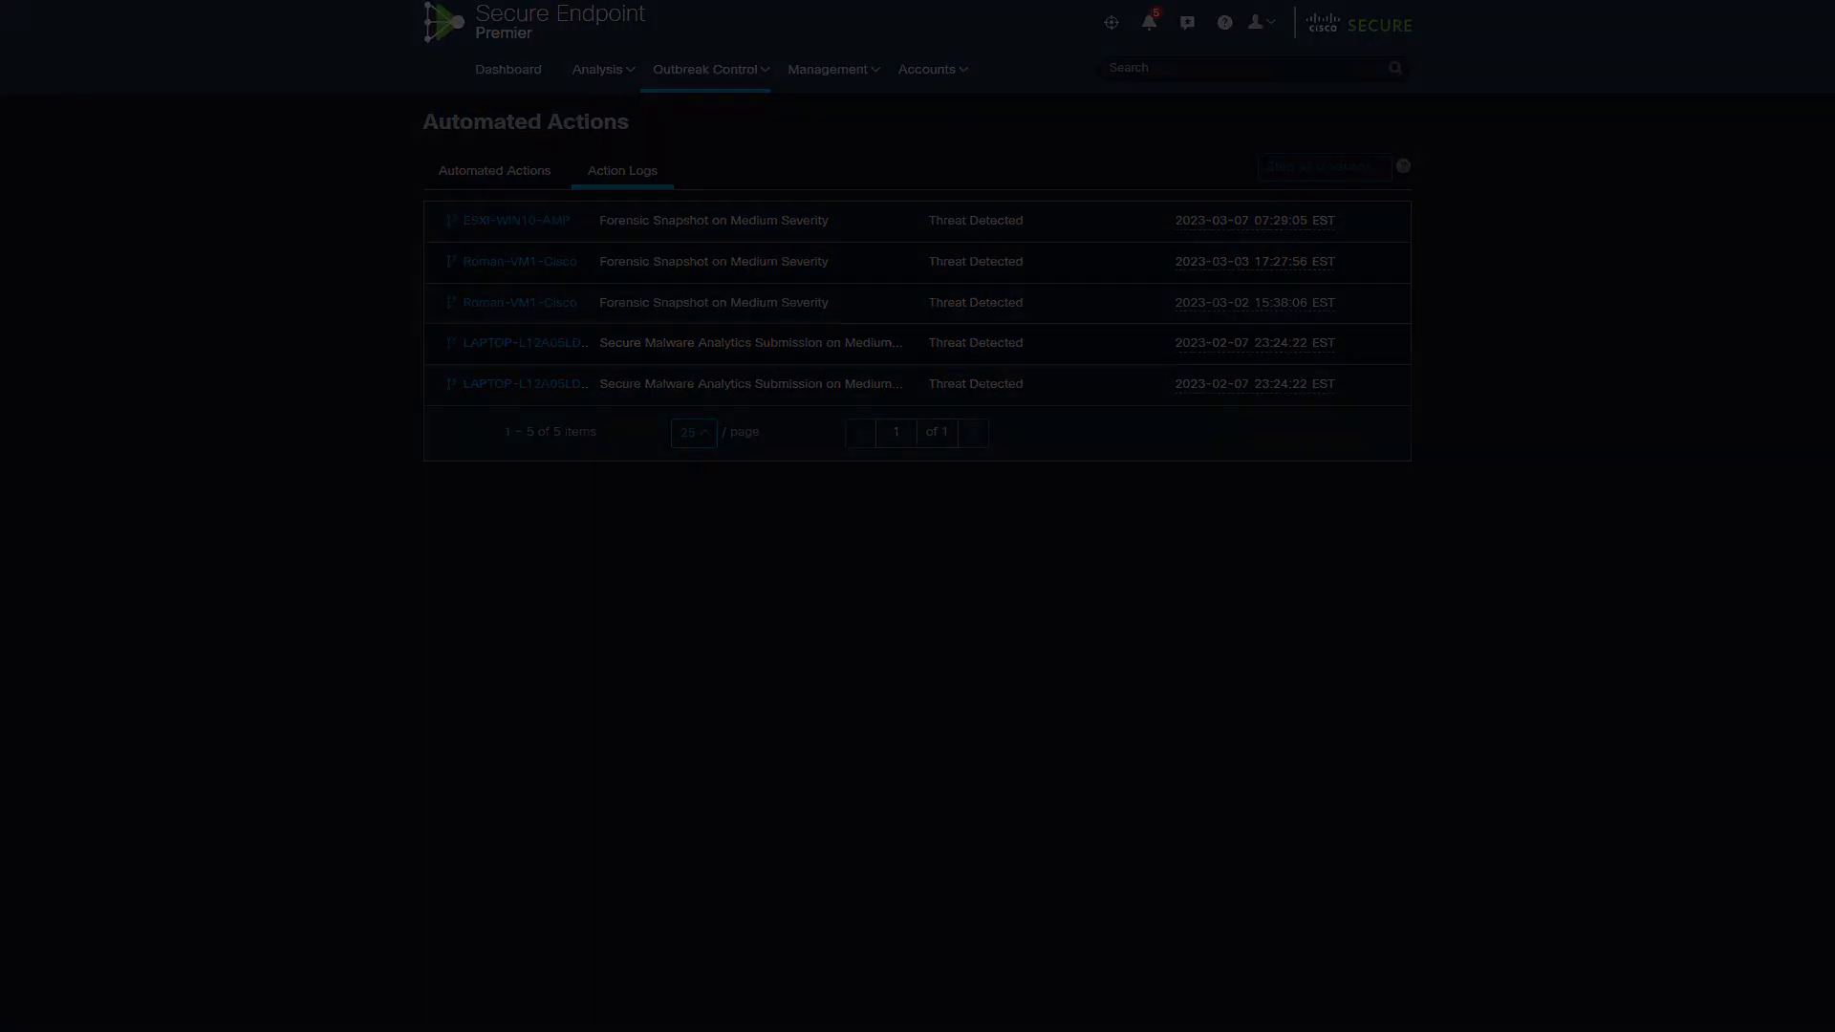
left_click(507, 69)
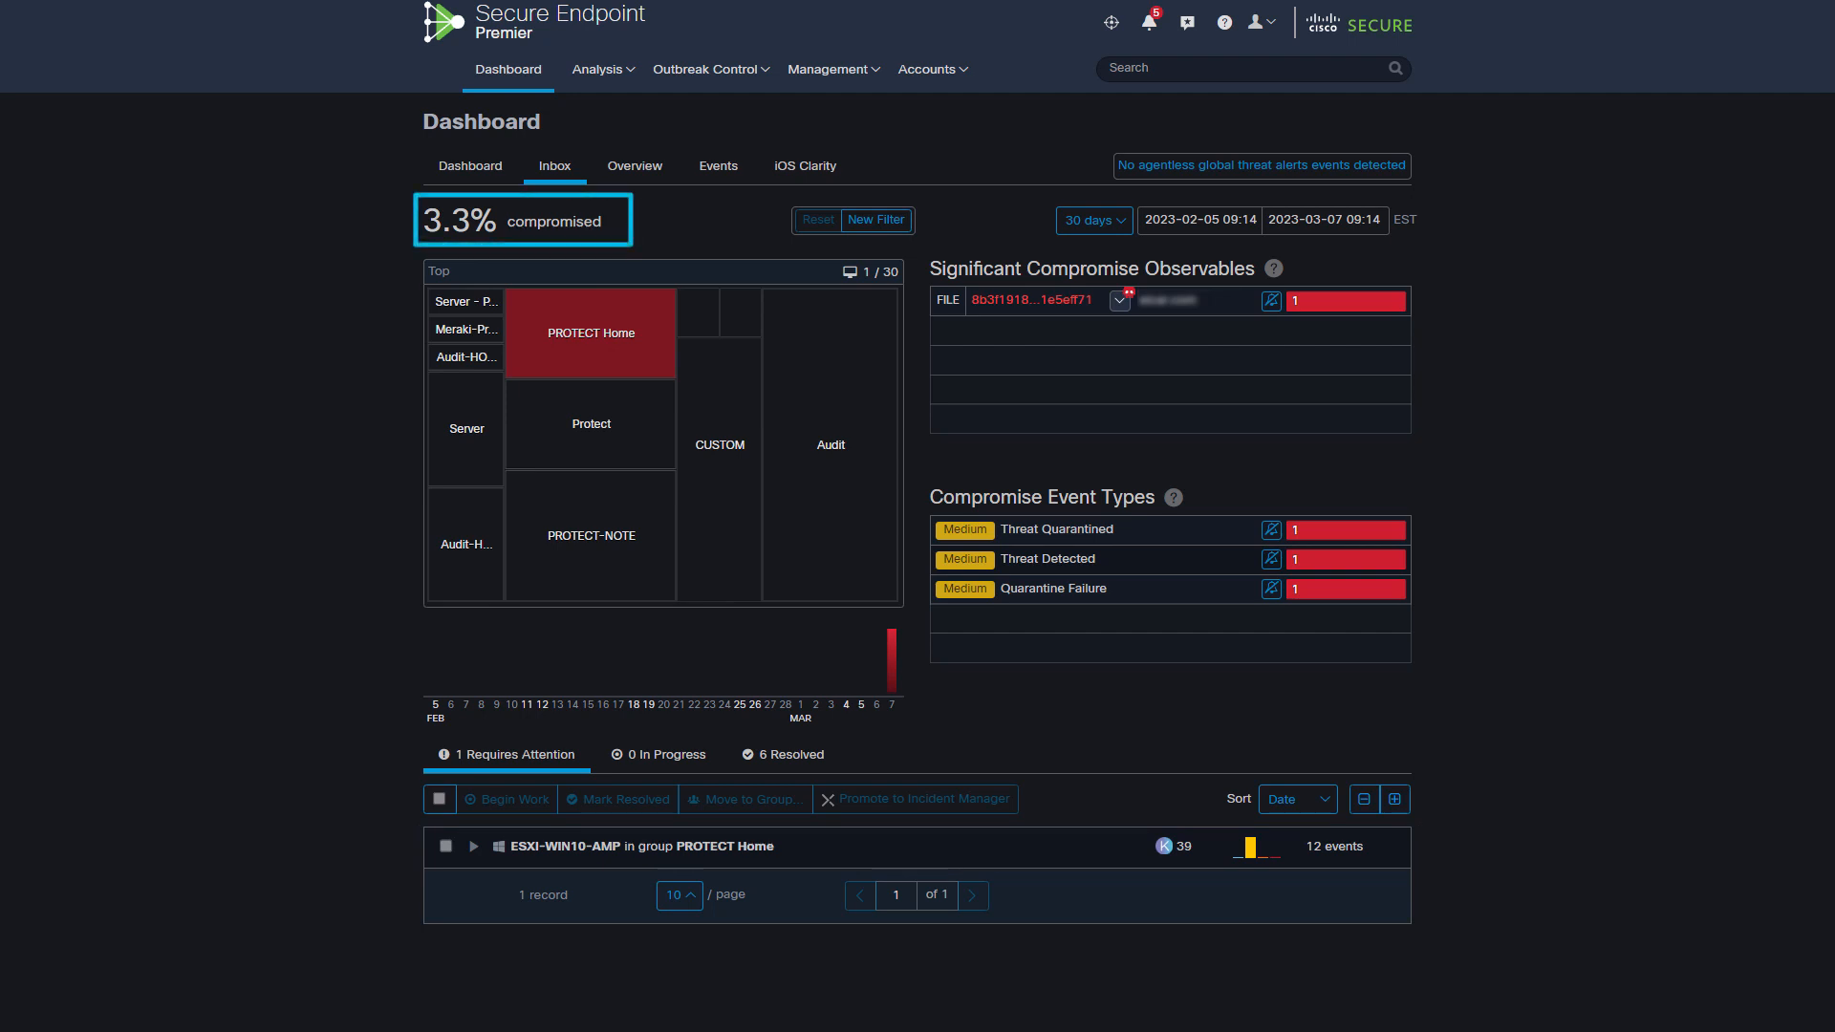
mouse_move(522, 219)
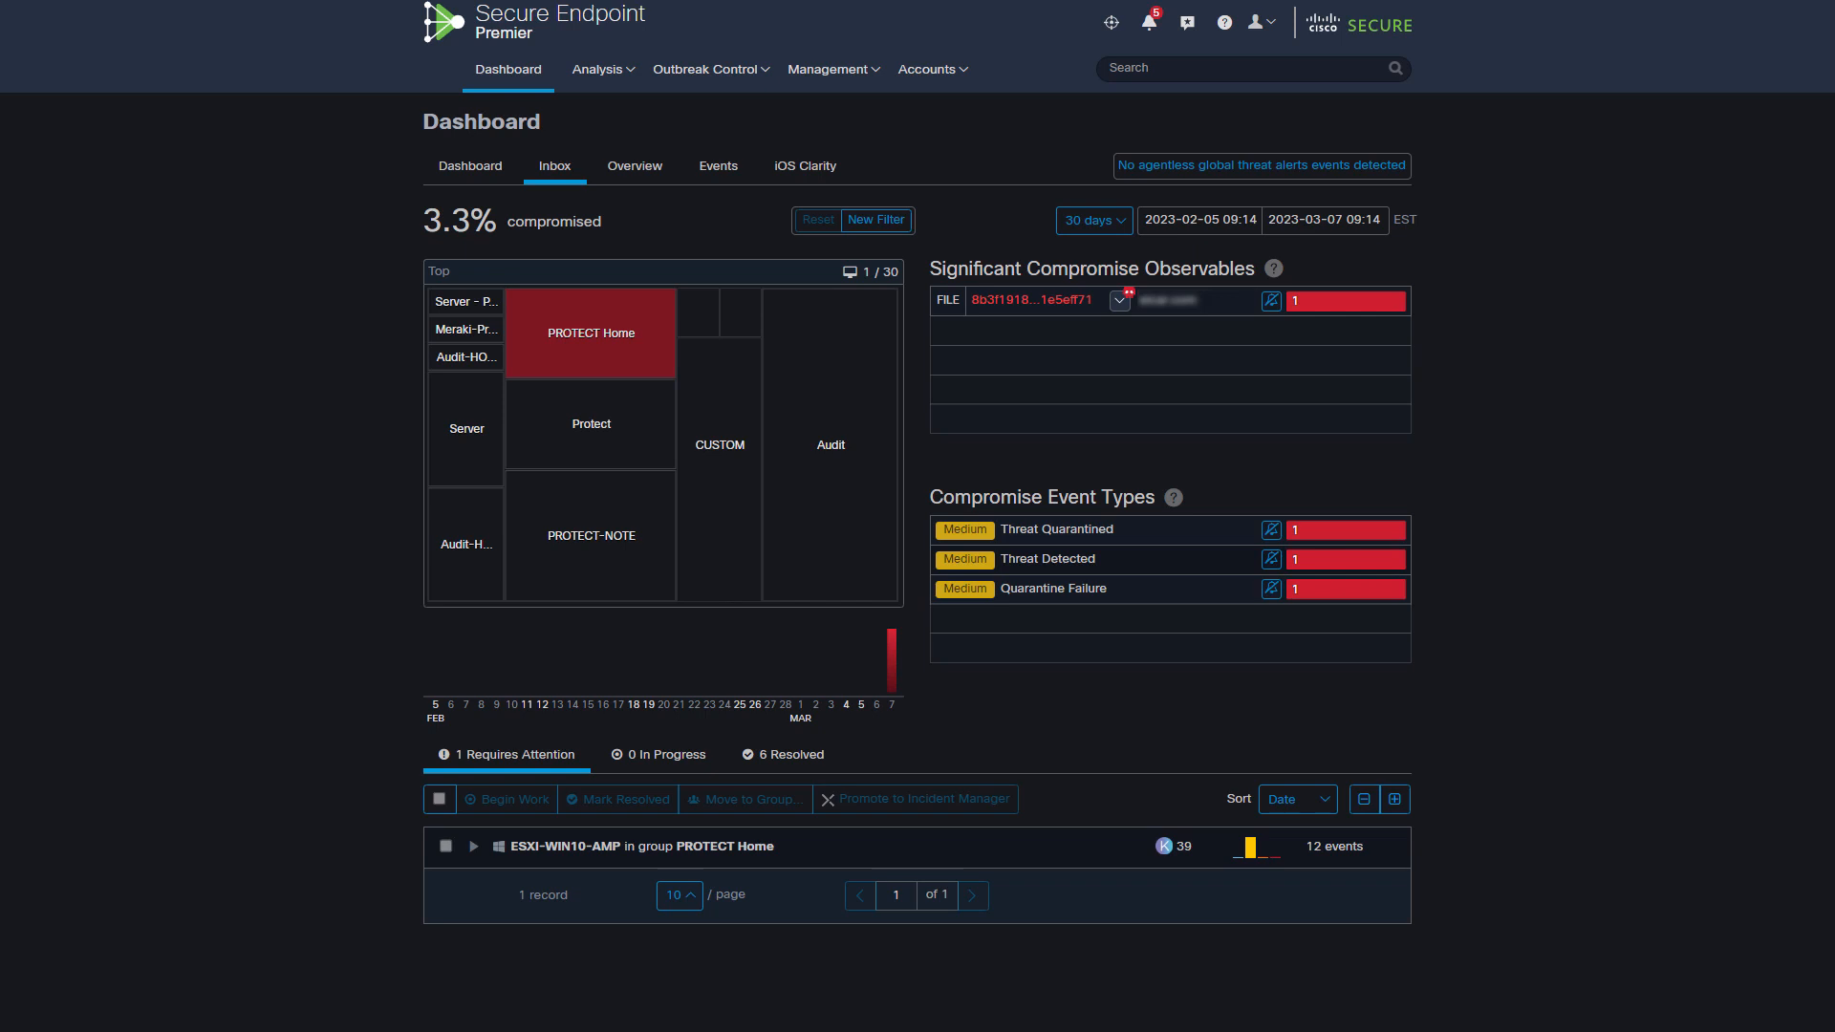
mouse_move(363, 852)
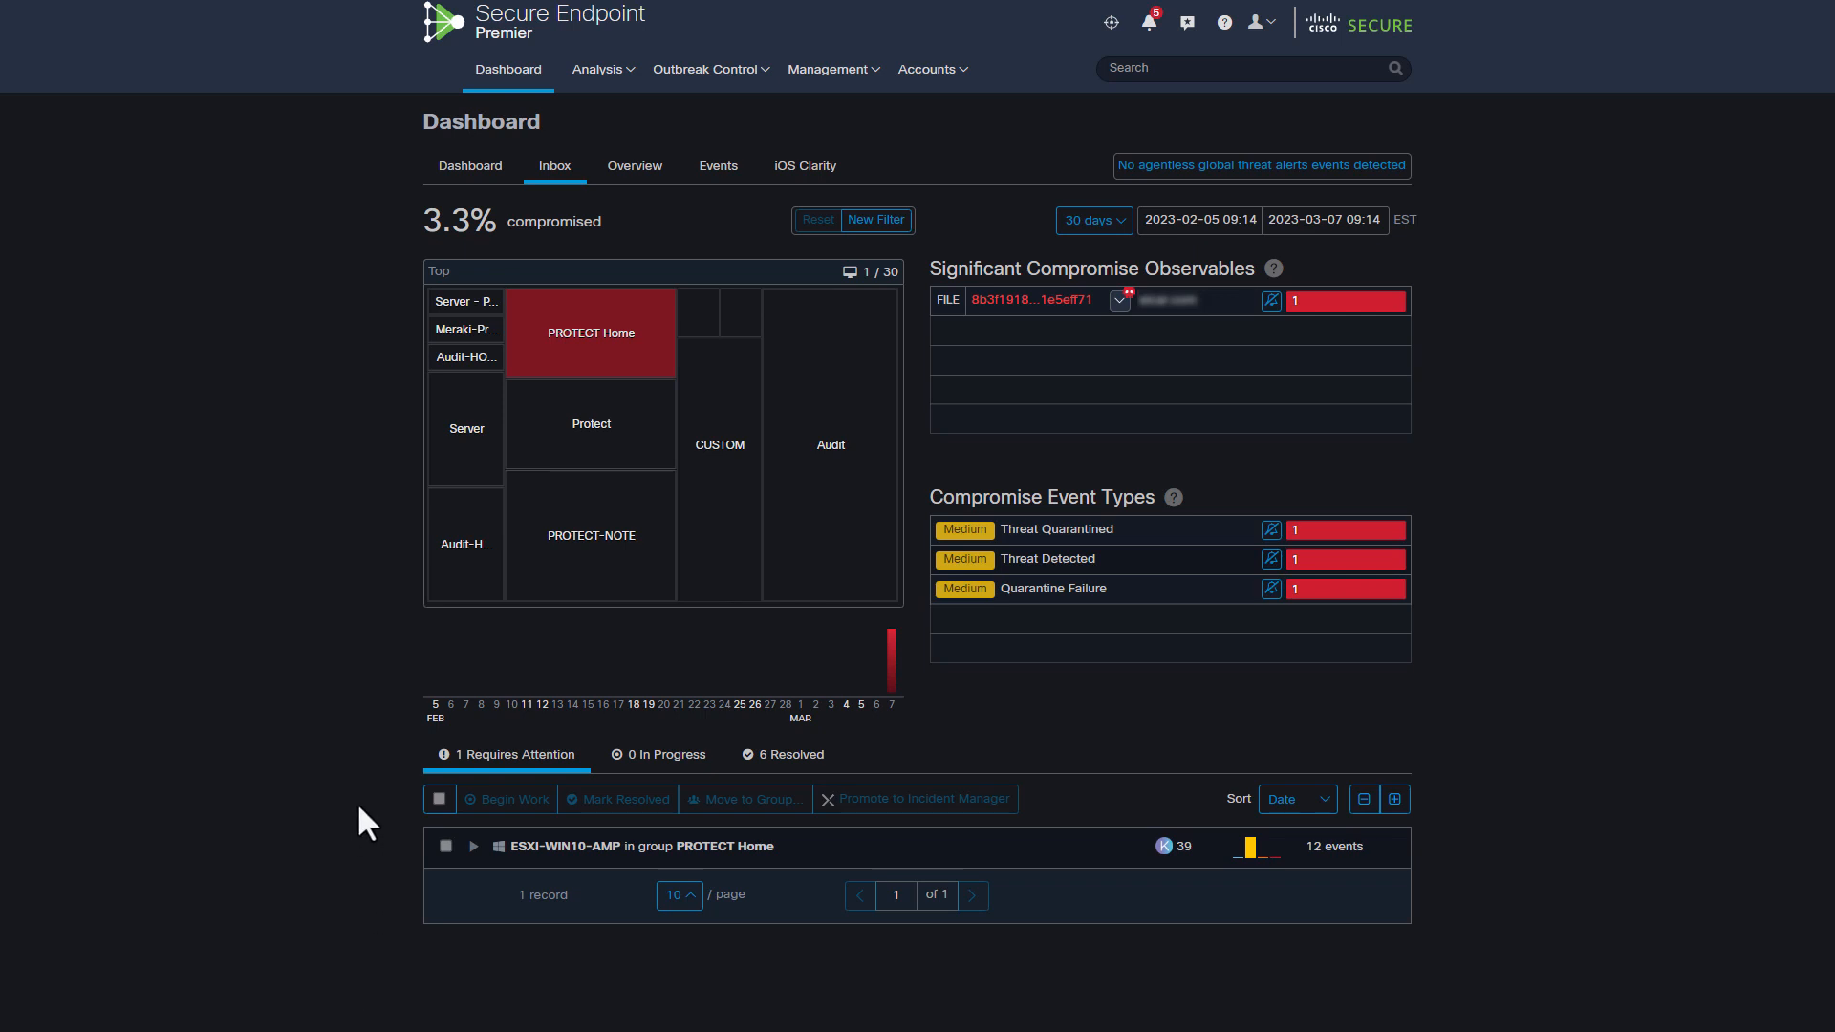
Select the ESXI-WIN10-AMP compromise in the Inbox and mark it resolved
left_click(438, 799)
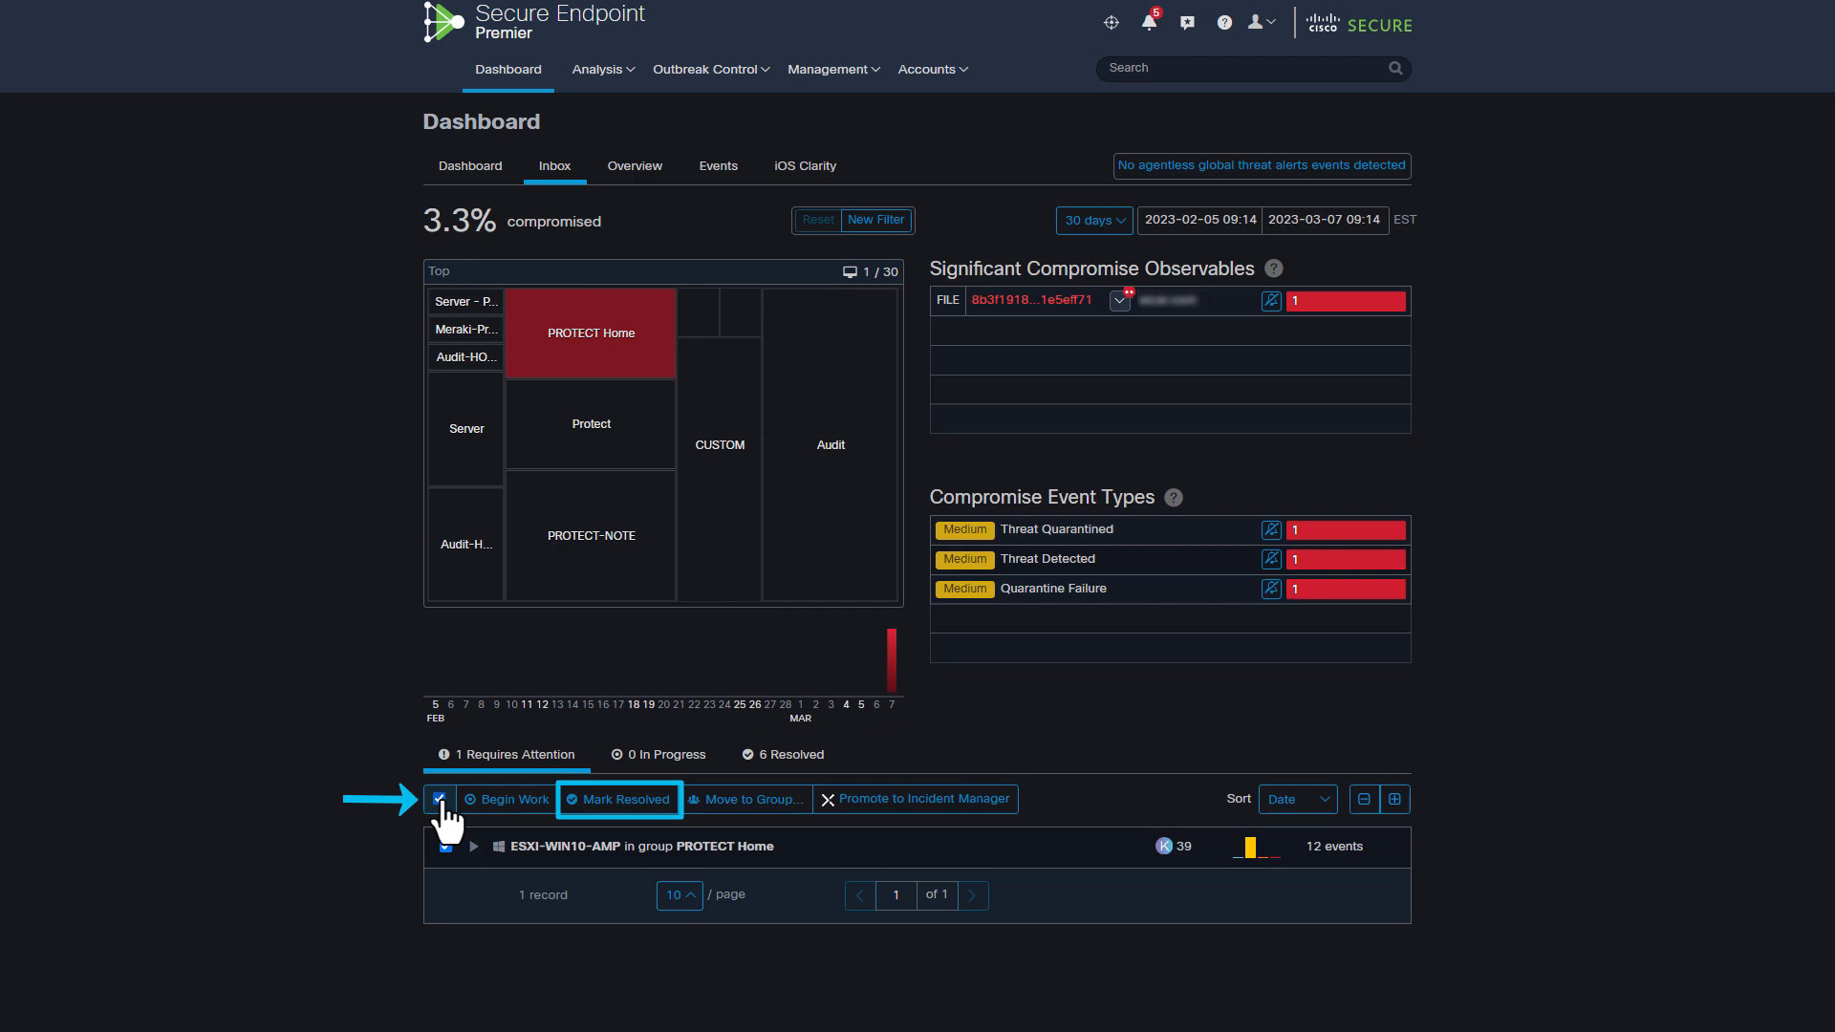
left_click(718, 166)
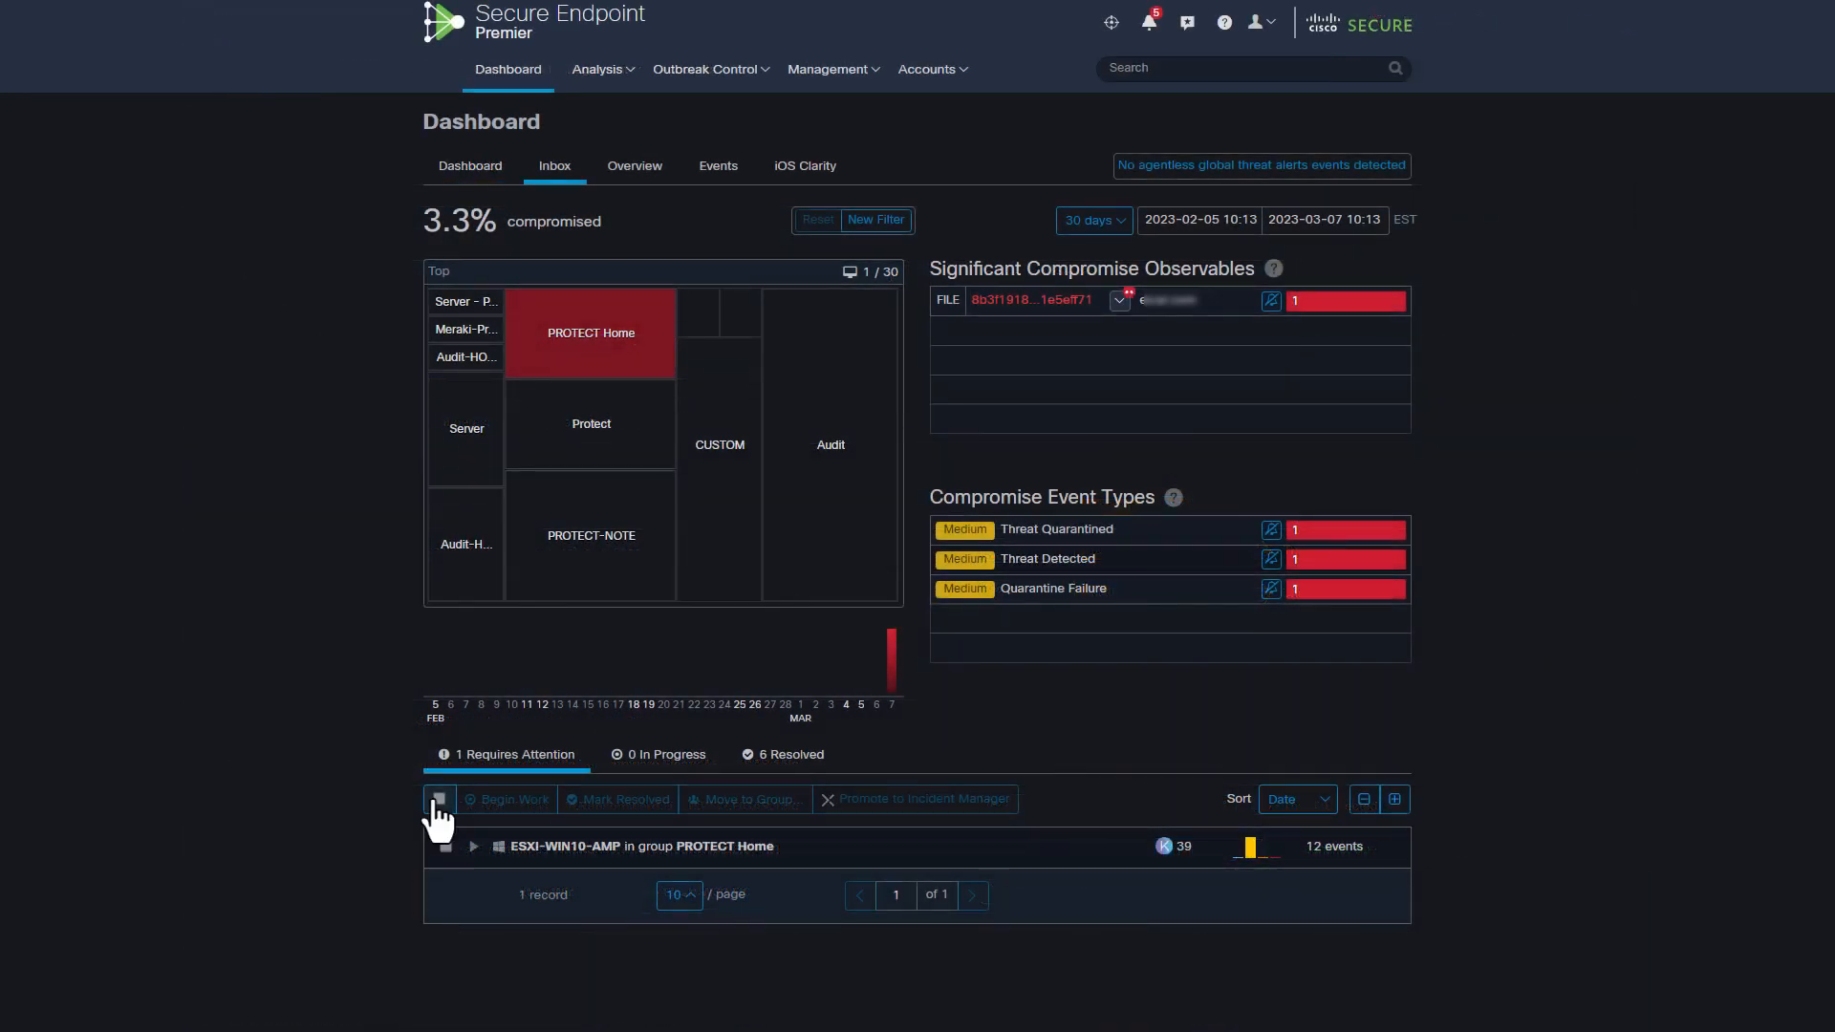
left_click(438, 799)
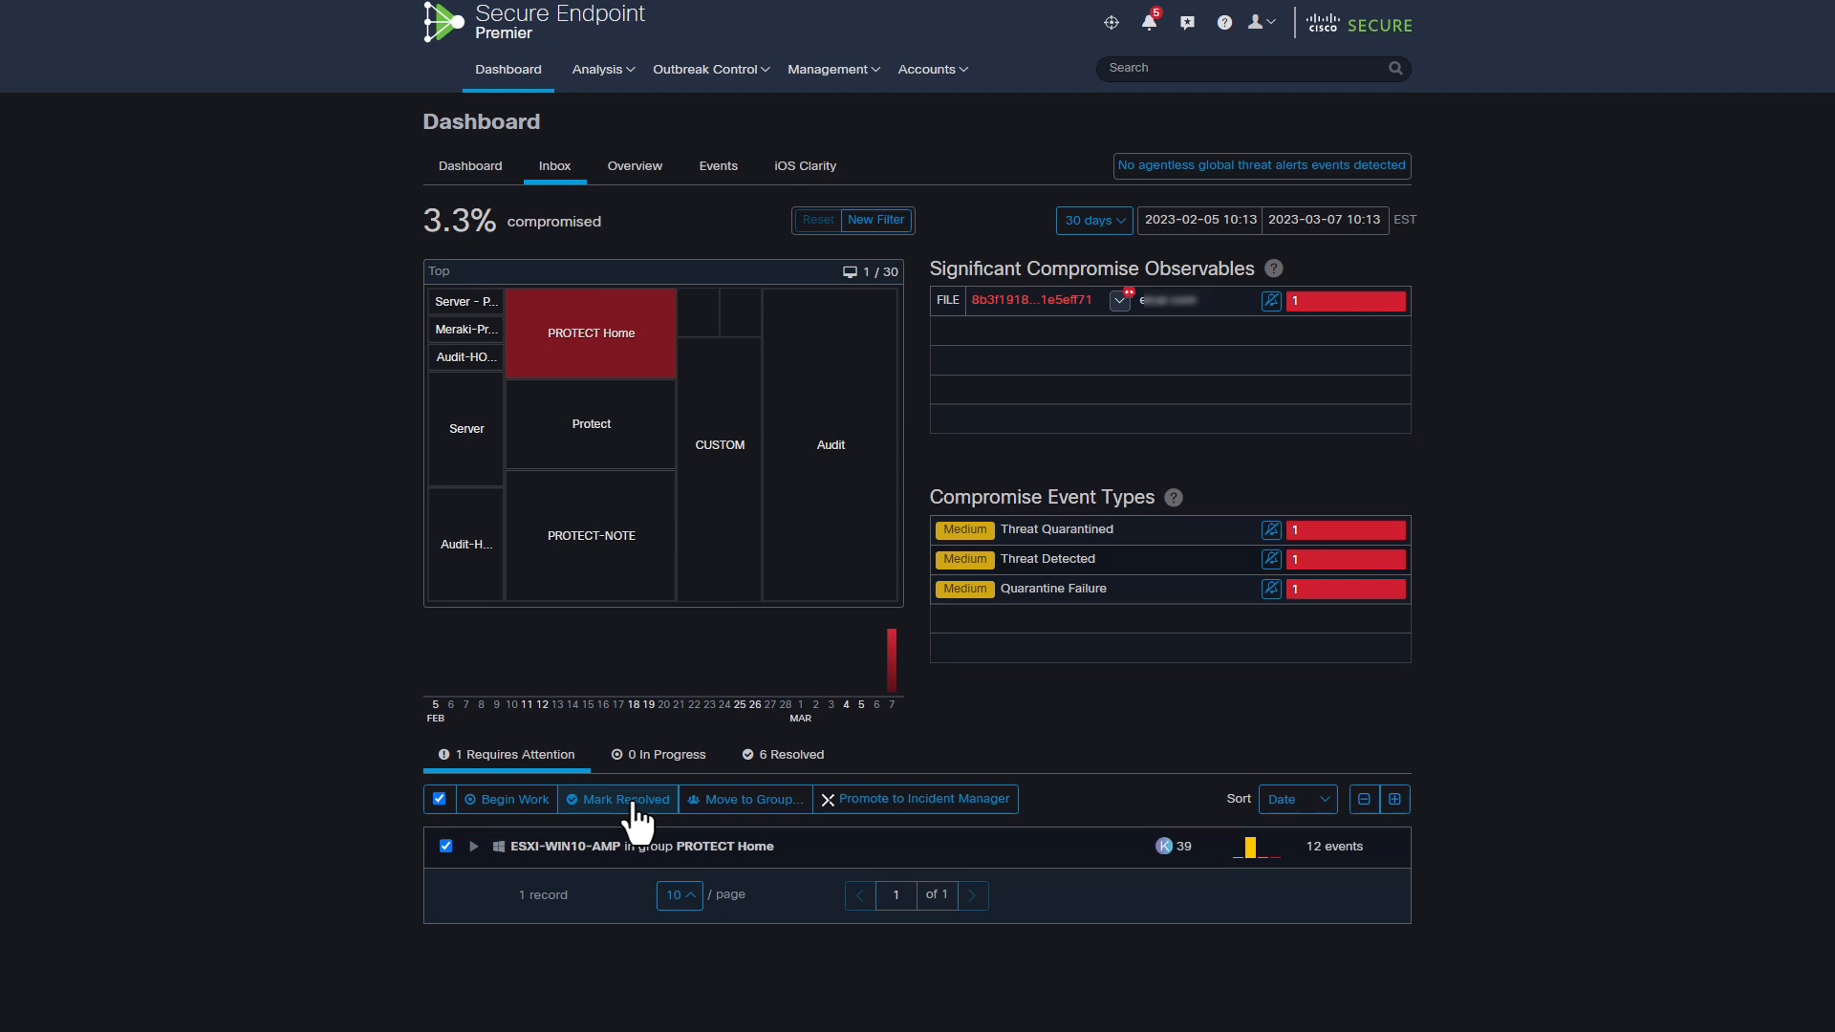
left_click(625, 799)
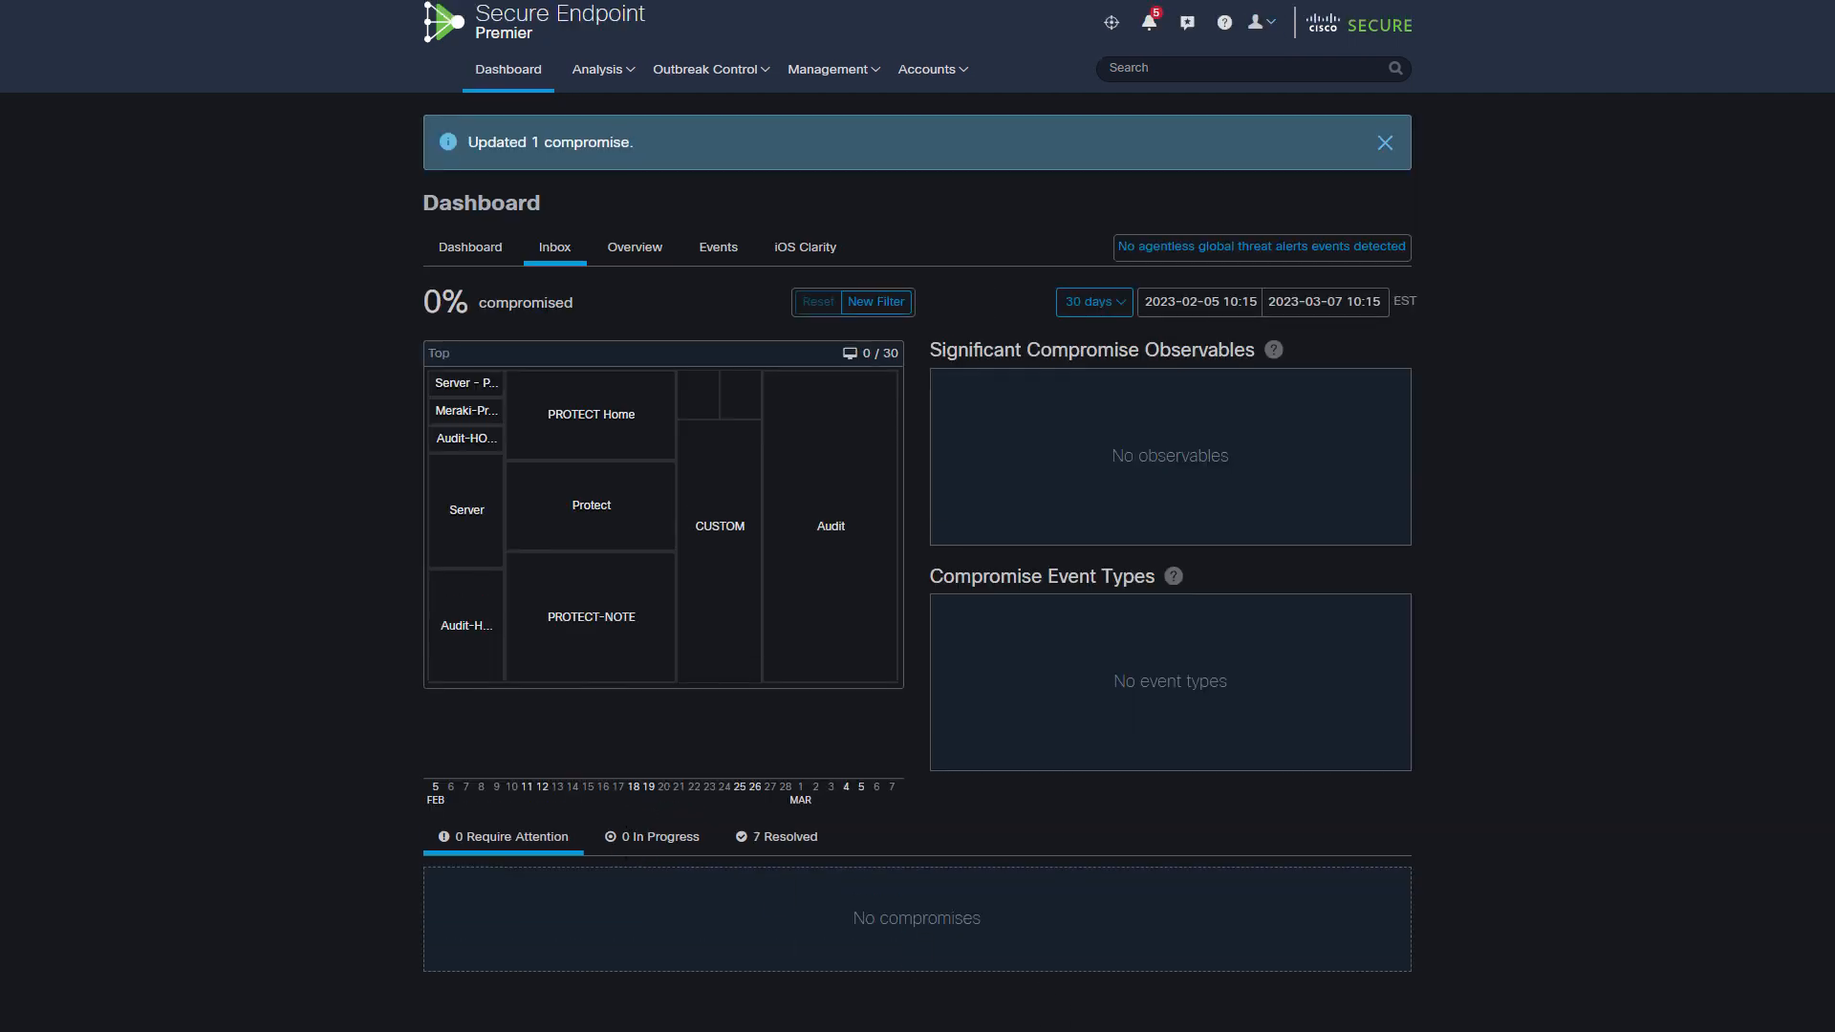
Dismiss the 'Updated 1 compromise' banner and show the Dashboard Events list
left_click(1384, 141)
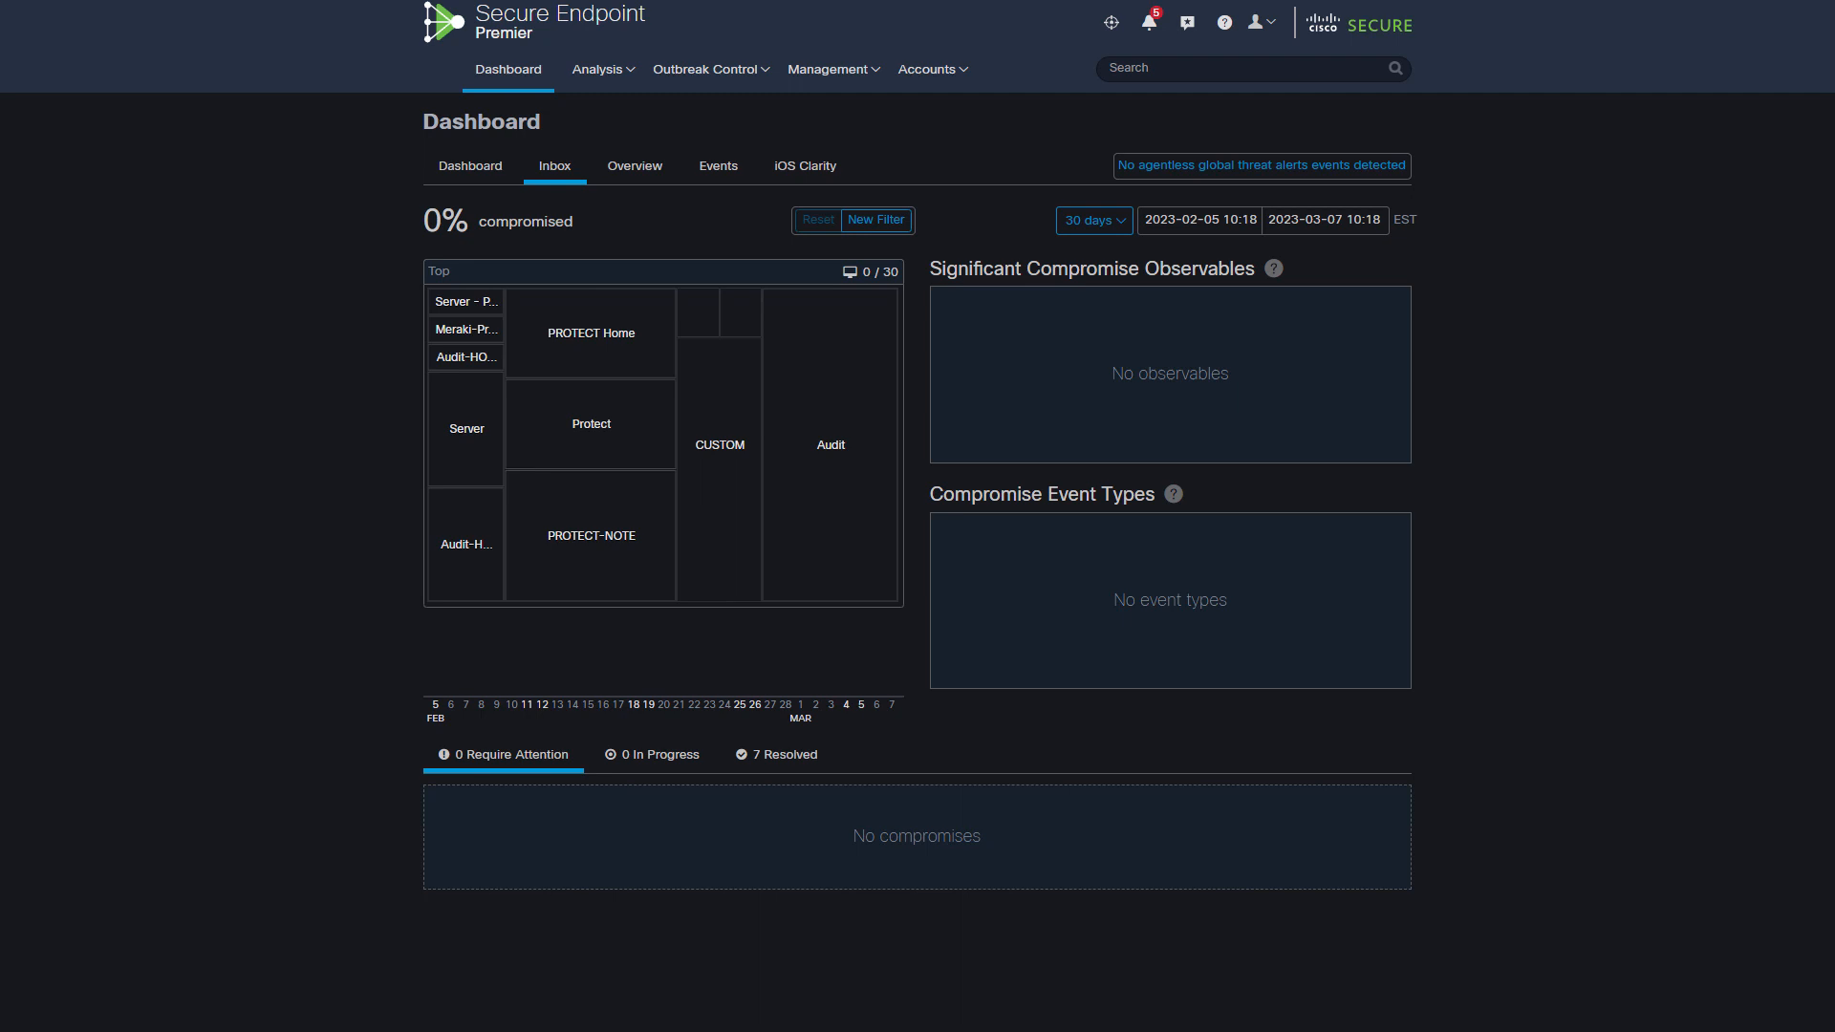
left_click(718, 165)
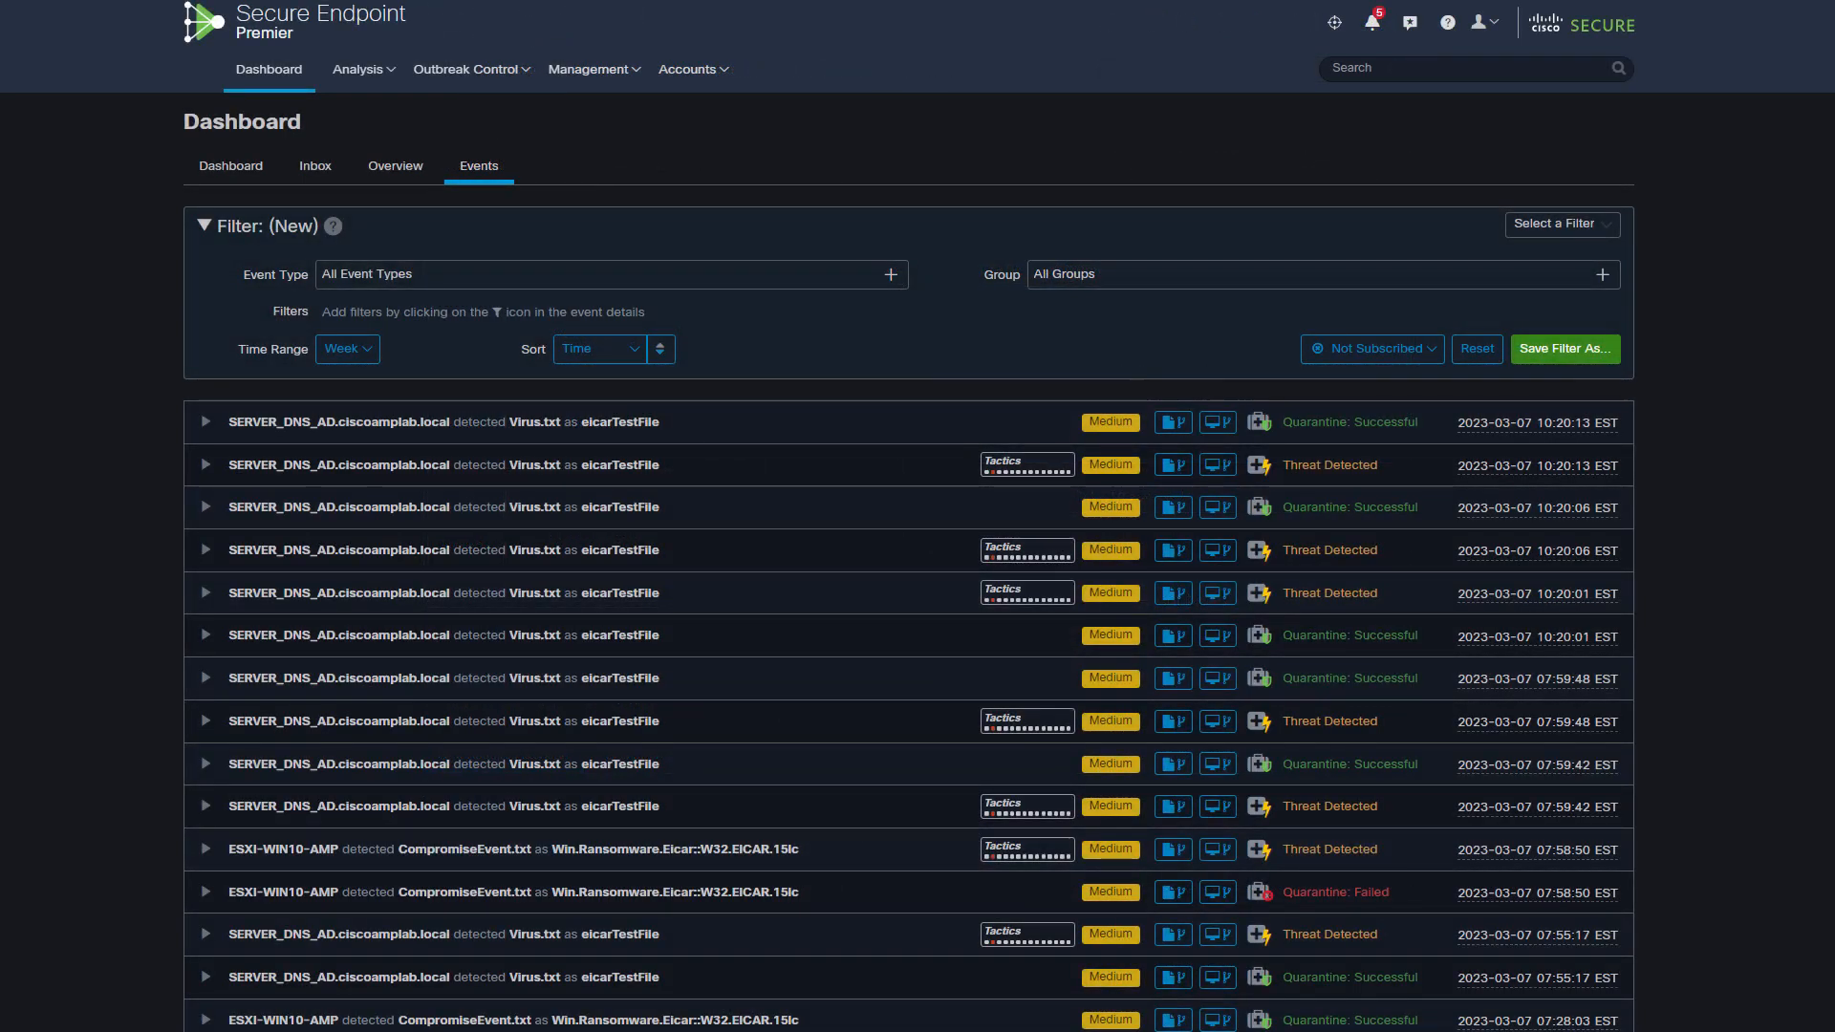
Check the Automated Actions Action Logs, still five entries with no new snapshot
left_click(479, 166)
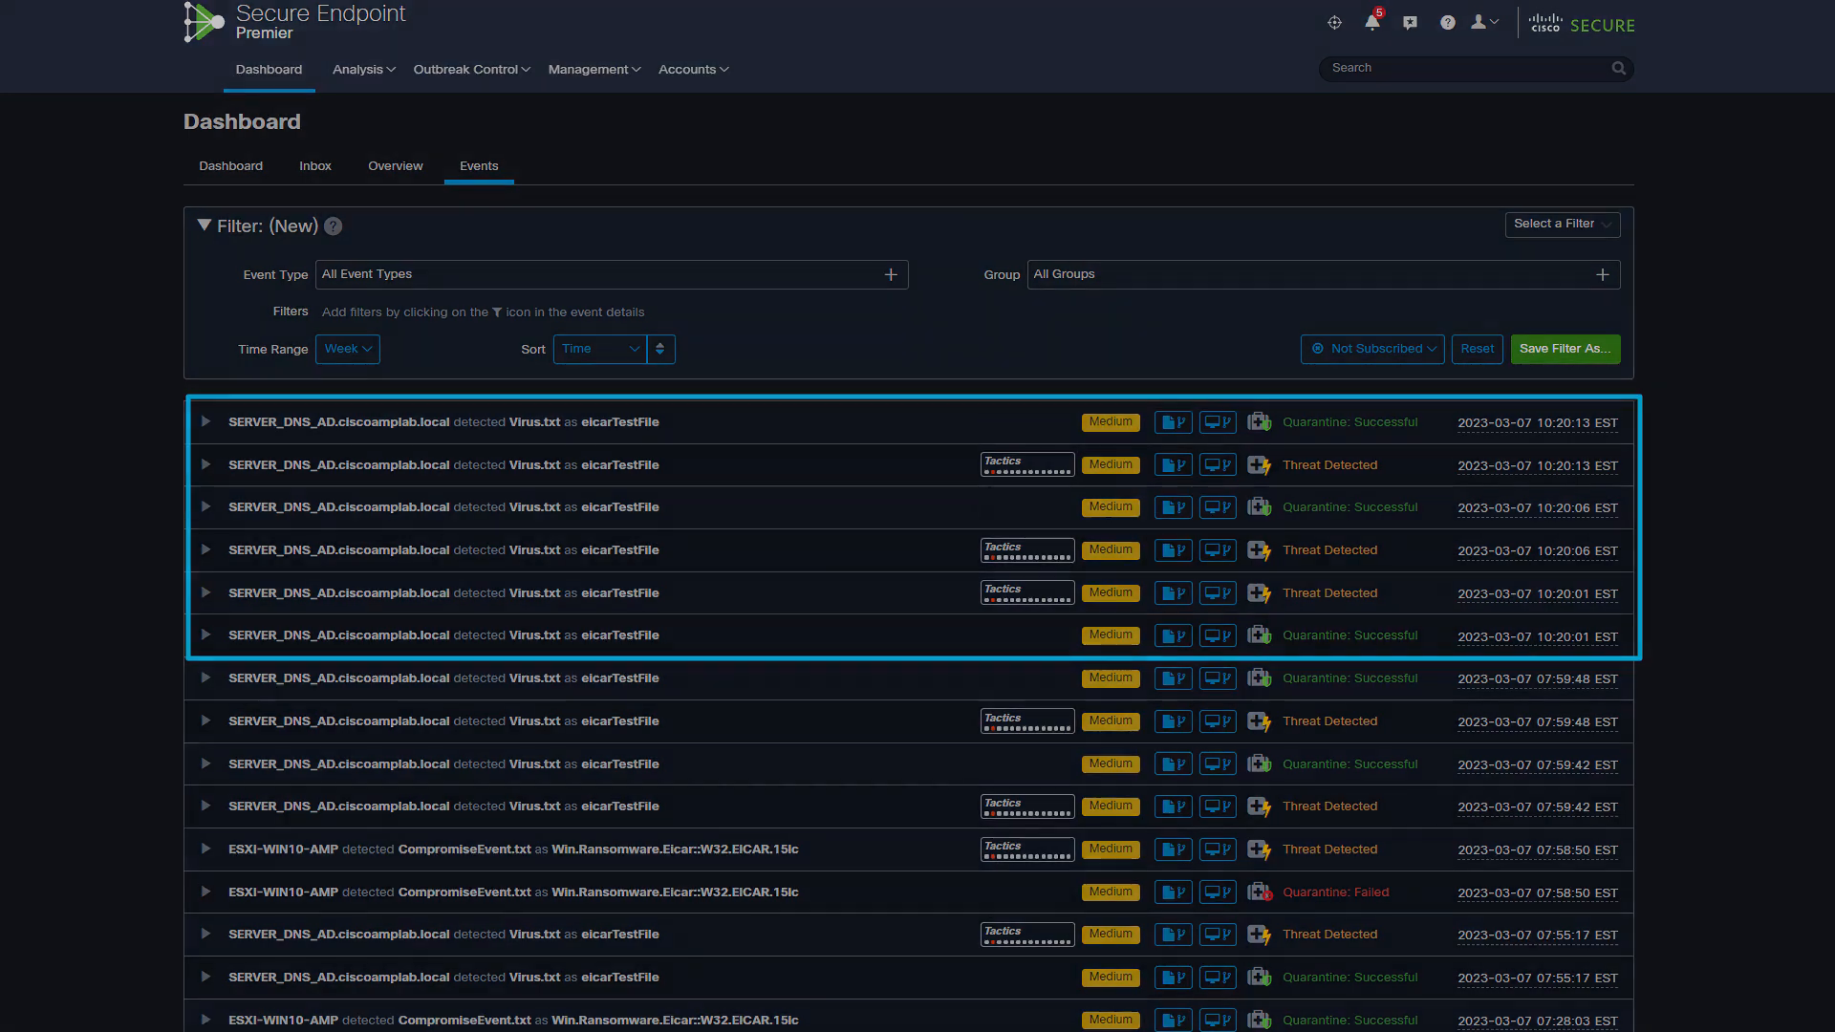
left_click(314, 165)
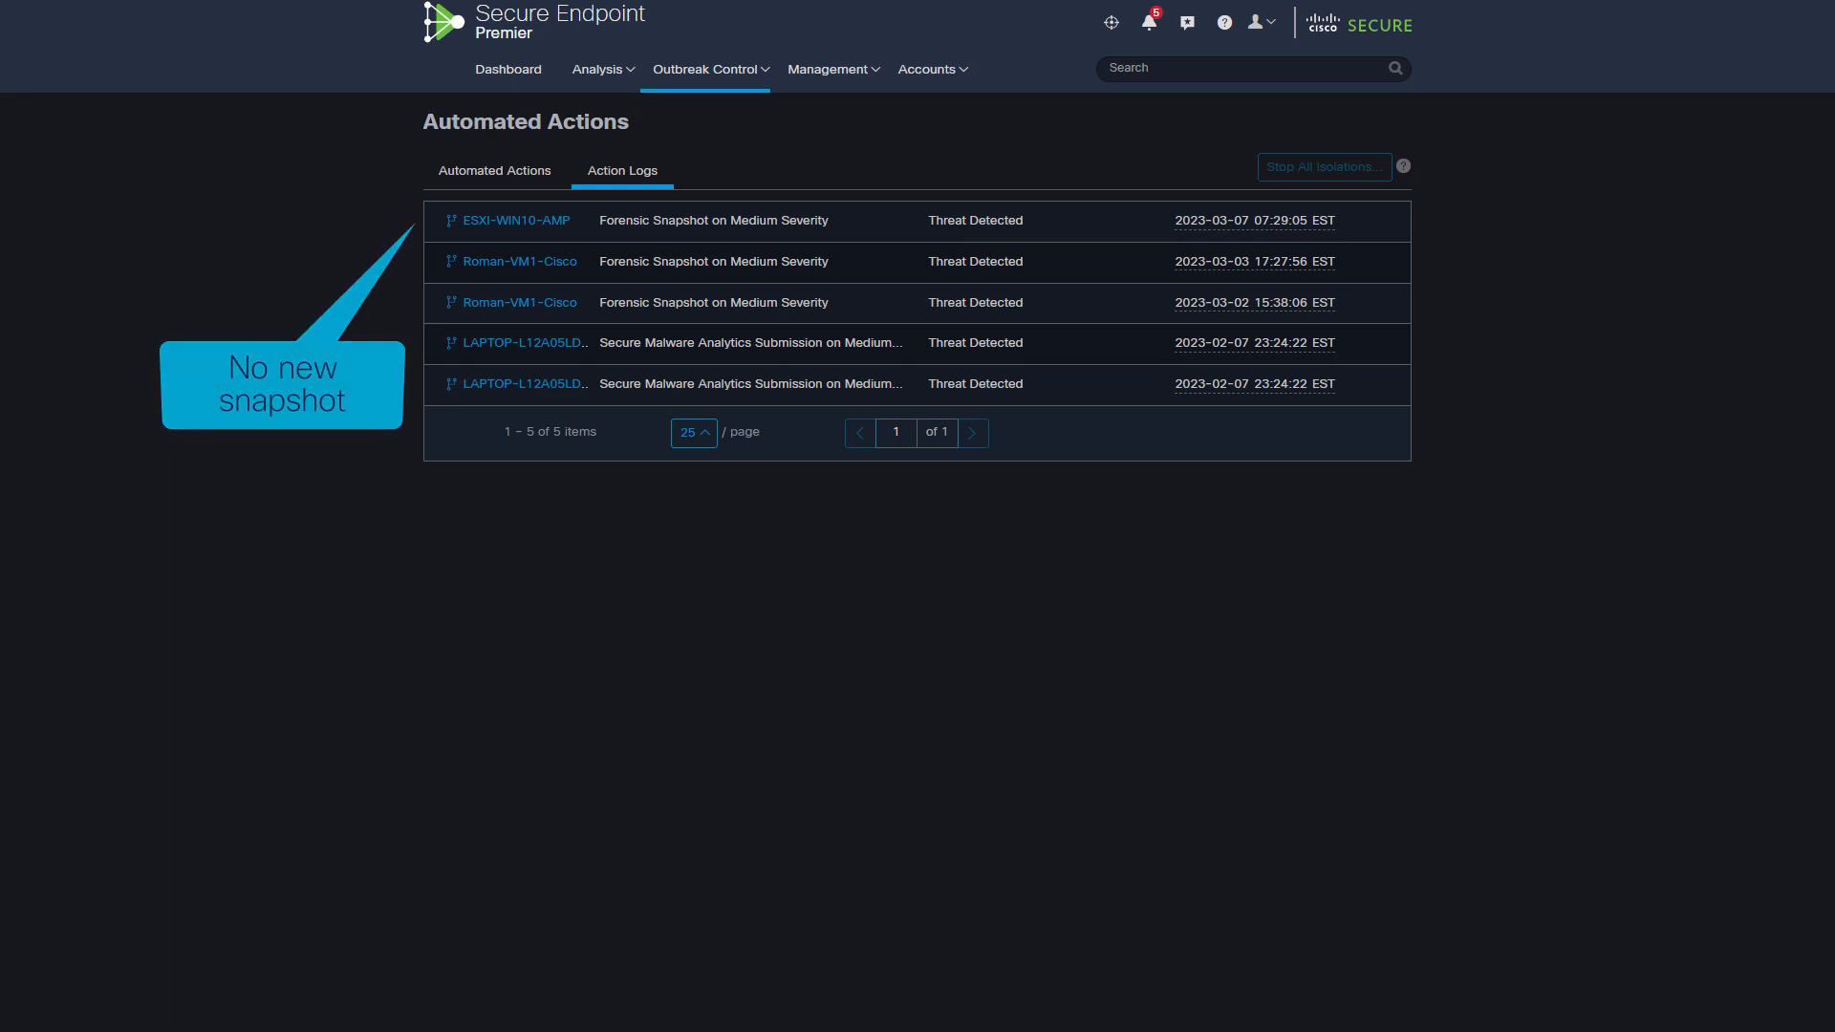
Return to the Dashboard Inbox, still at 0% compromised with 7 resolved
left_click(509, 68)
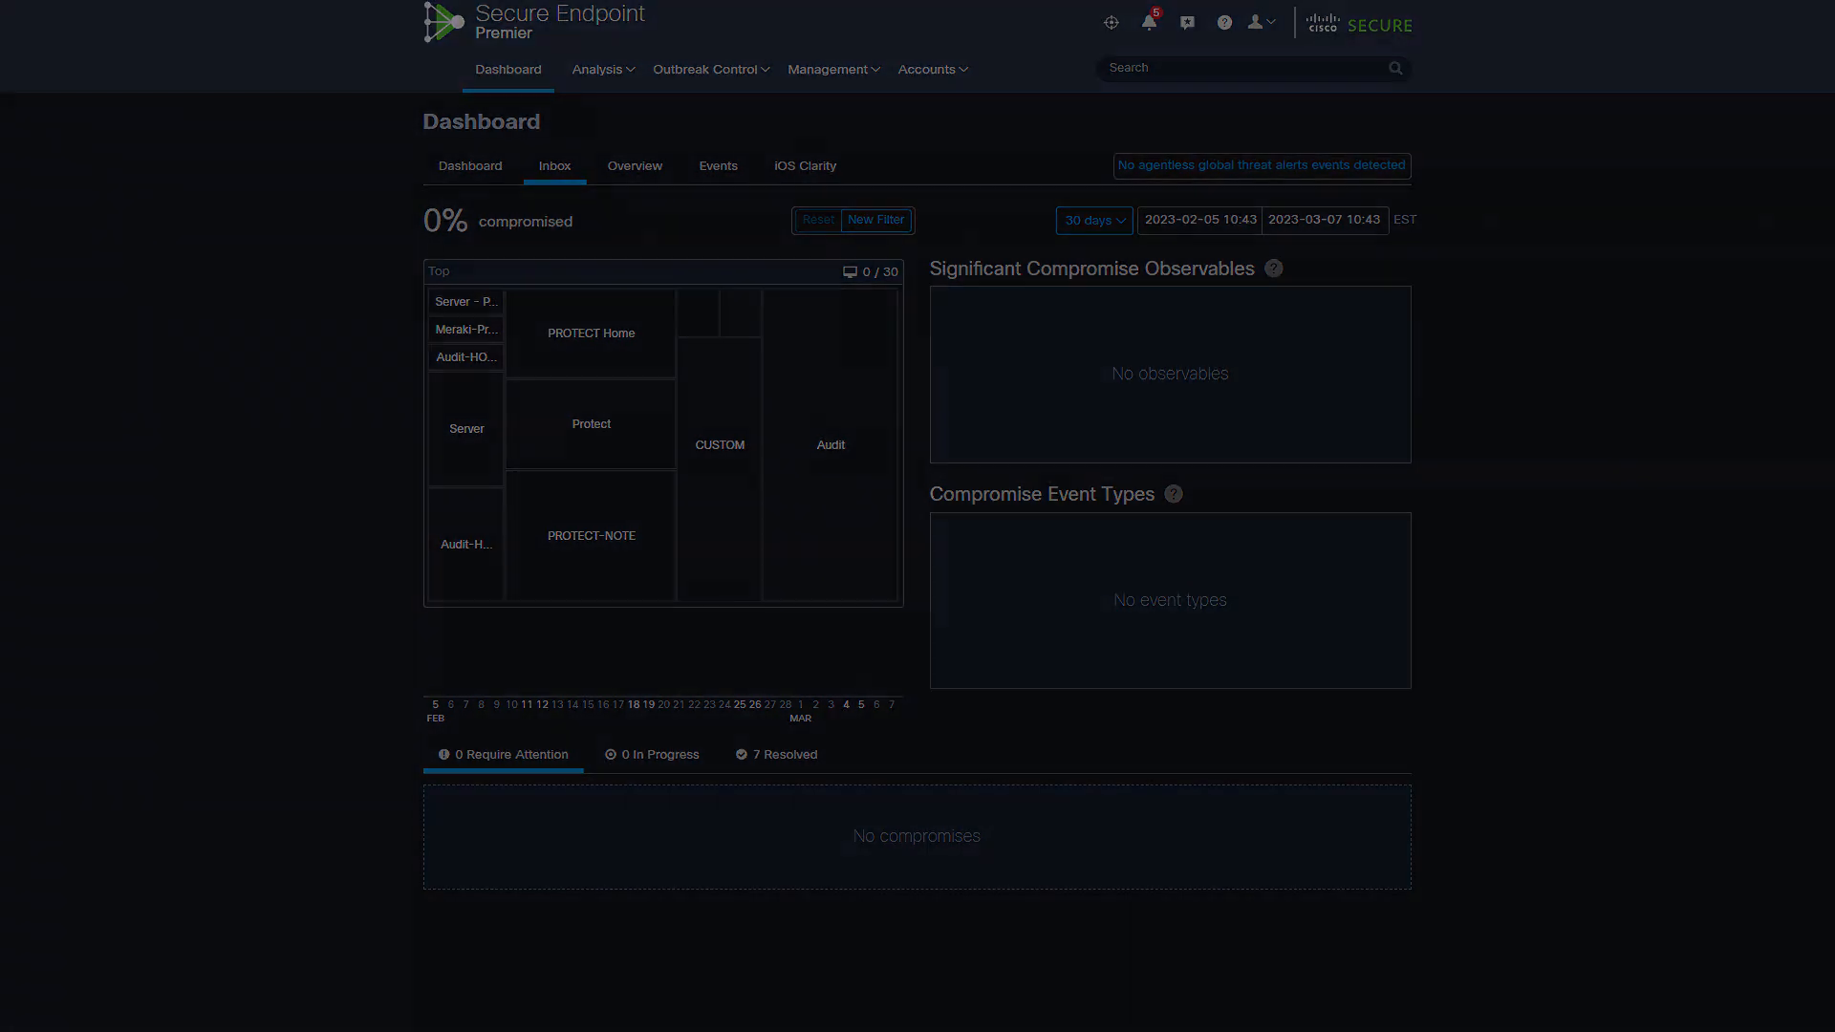
Confirm the new ESXI-WIN10-AMP forensic snapshot, then view the new Inbox compromise
left_click(719, 166)
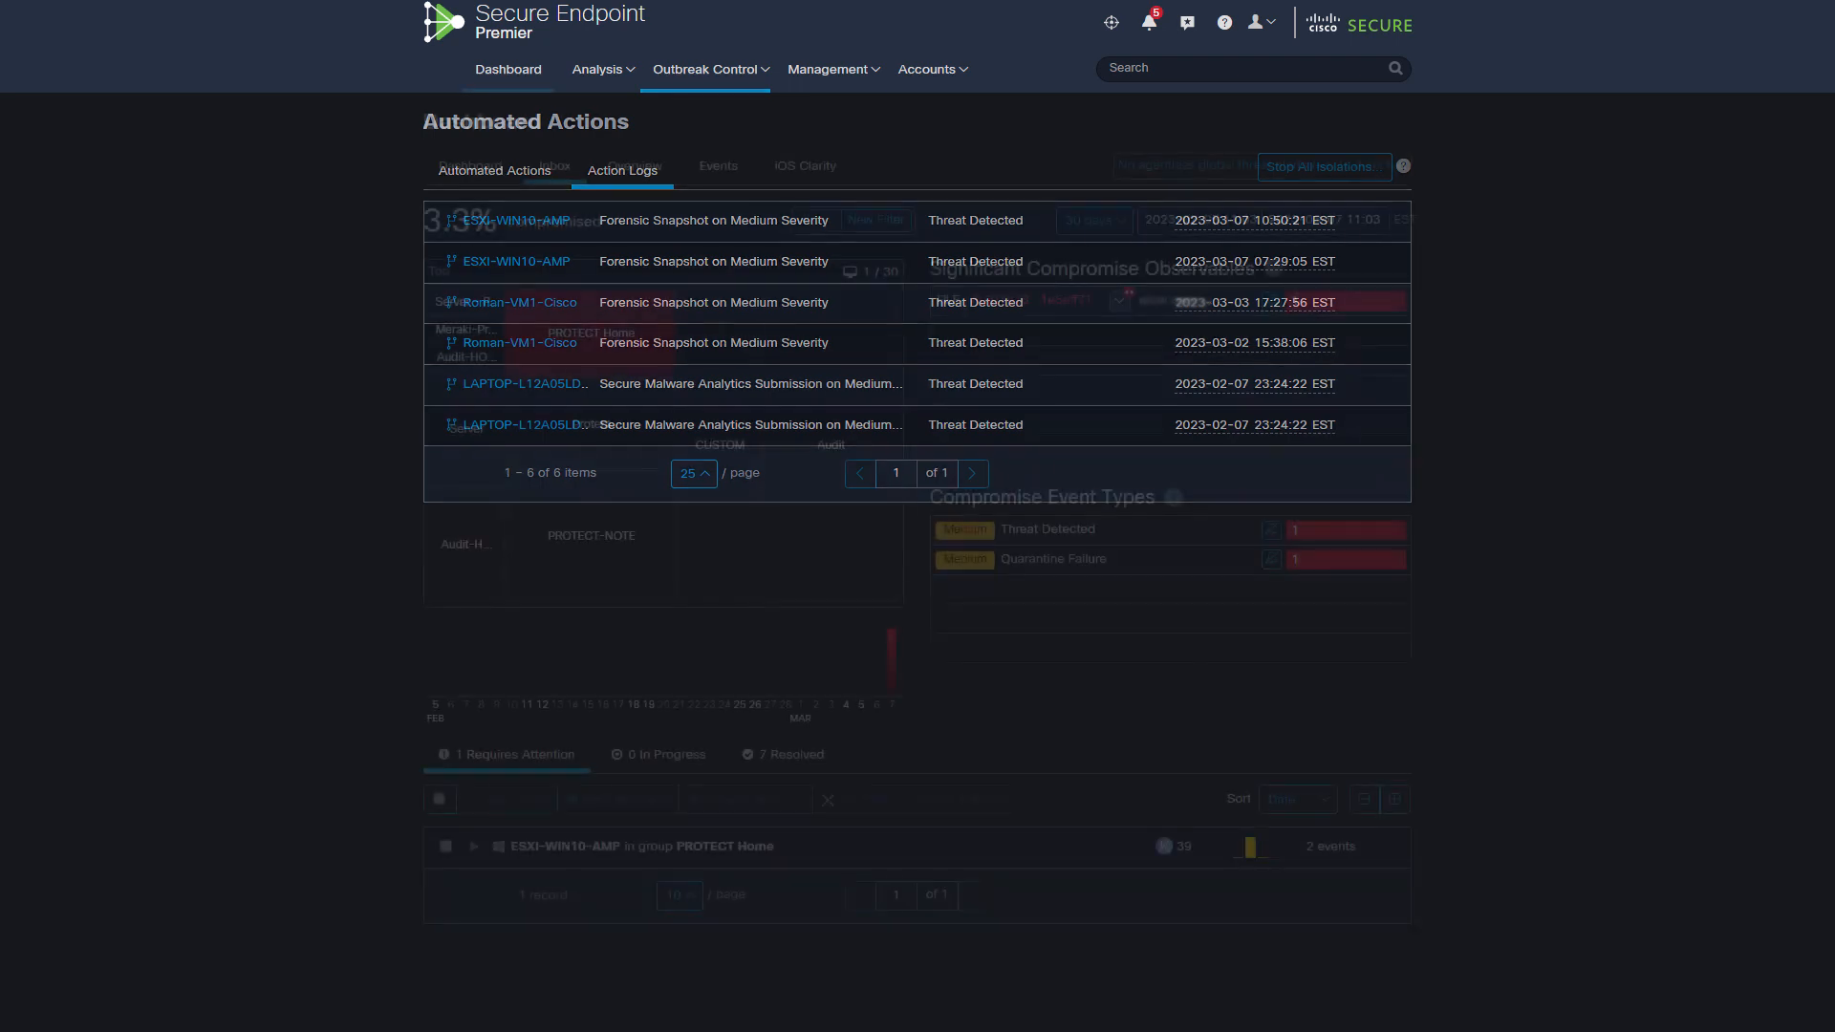
left_click(508, 69)
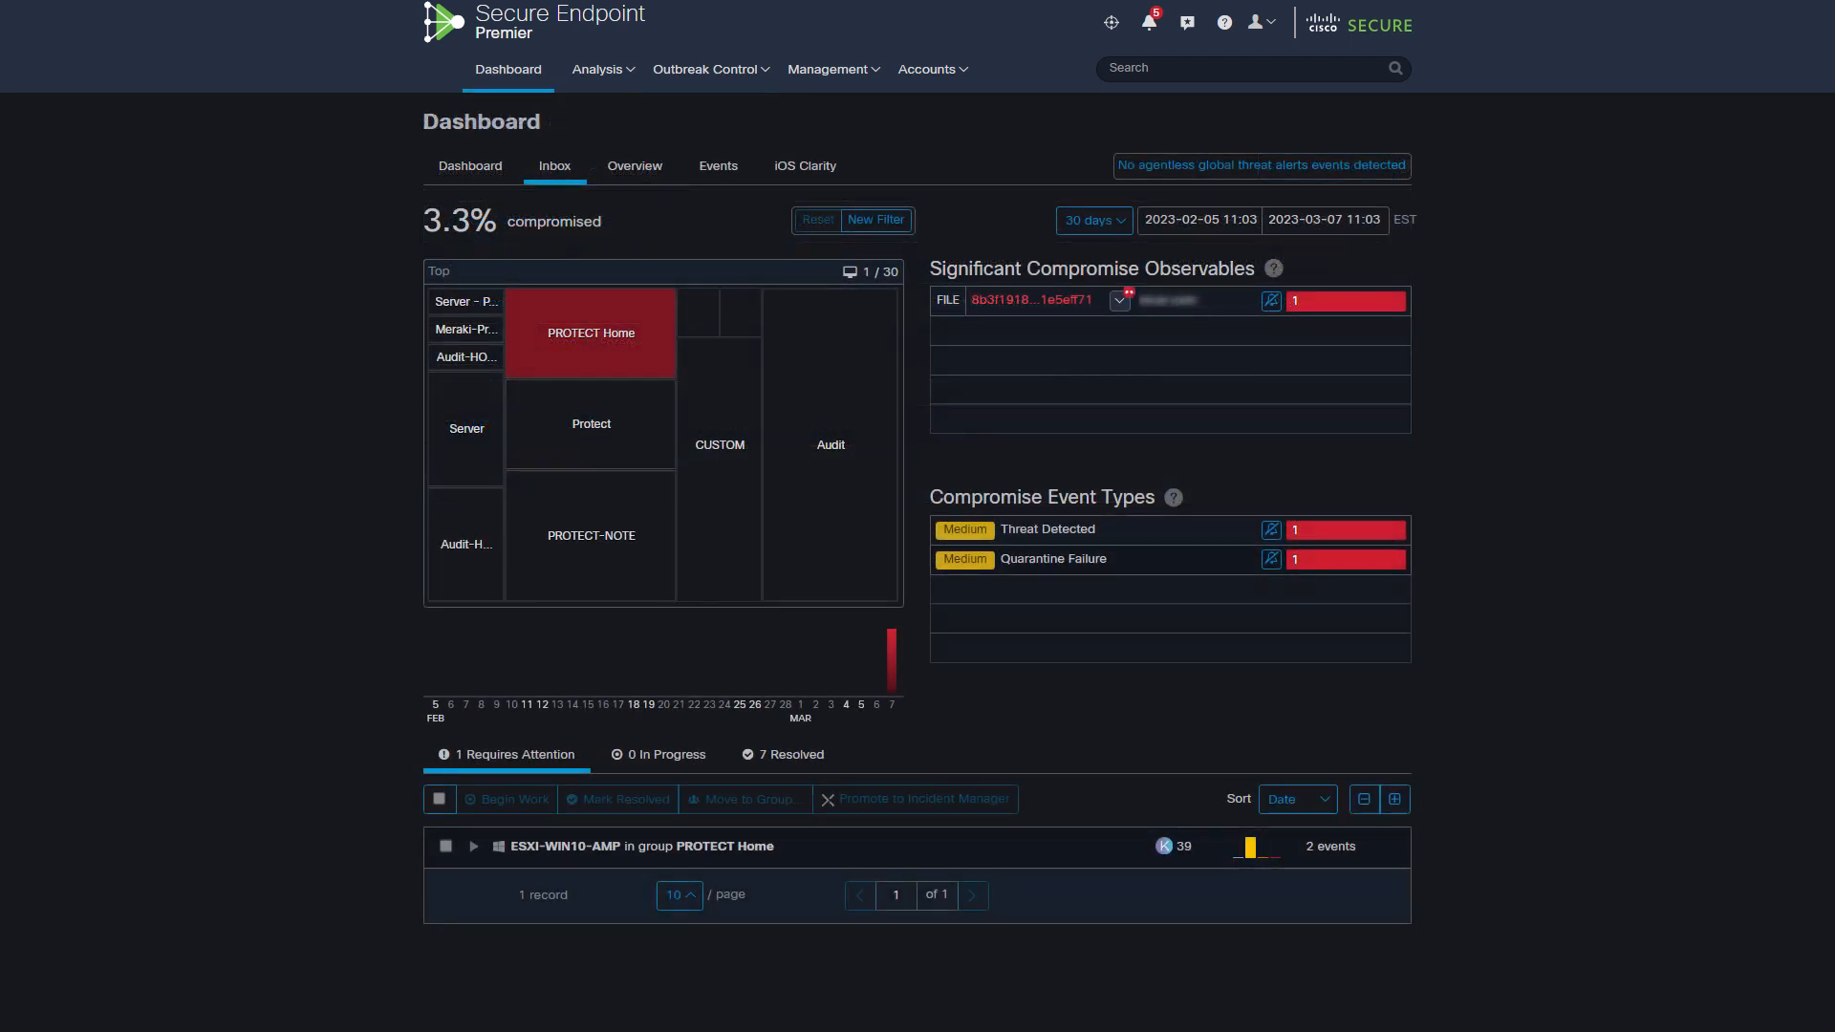